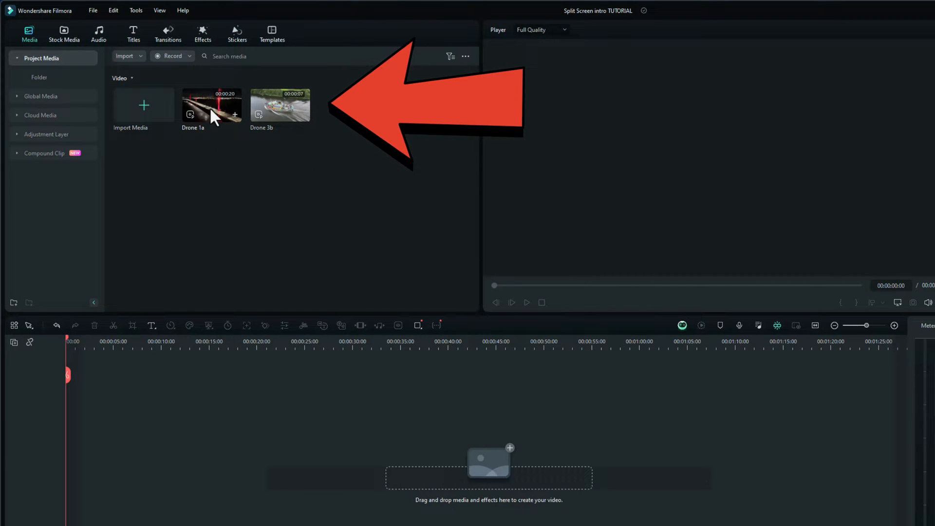
# Step: Preview the Drone 1a and 3b clips, then add Basic Split Screen 29 to the timeline
pyautogui.doubleClick(212, 105)
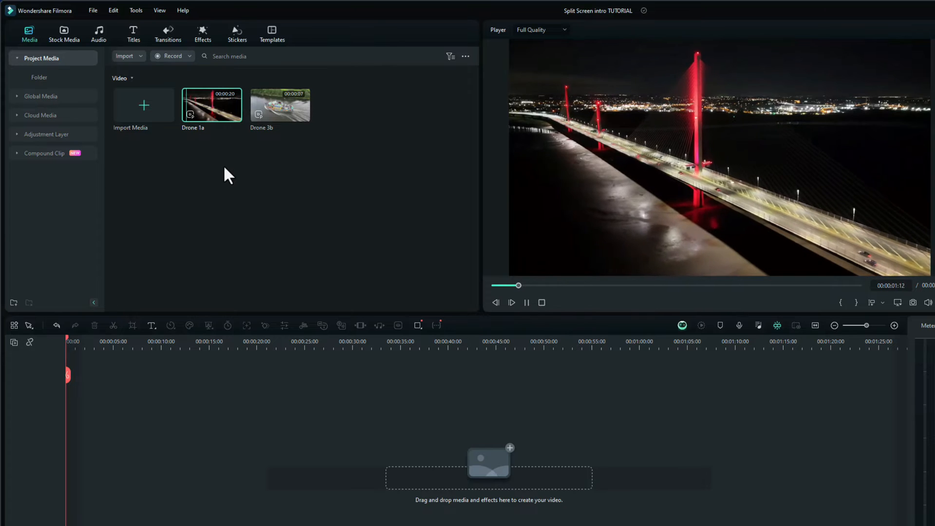
pyautogui.click(280, 105)
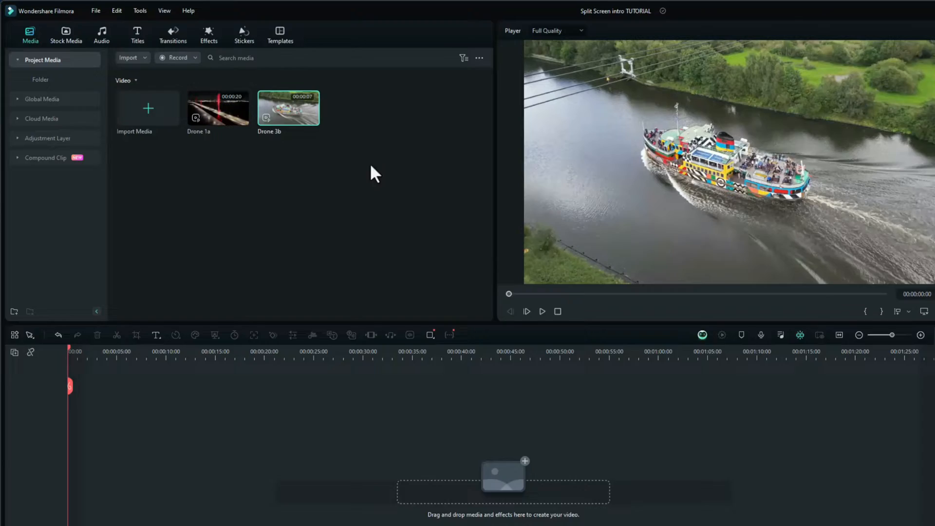
pyautogui.click(280, 35)
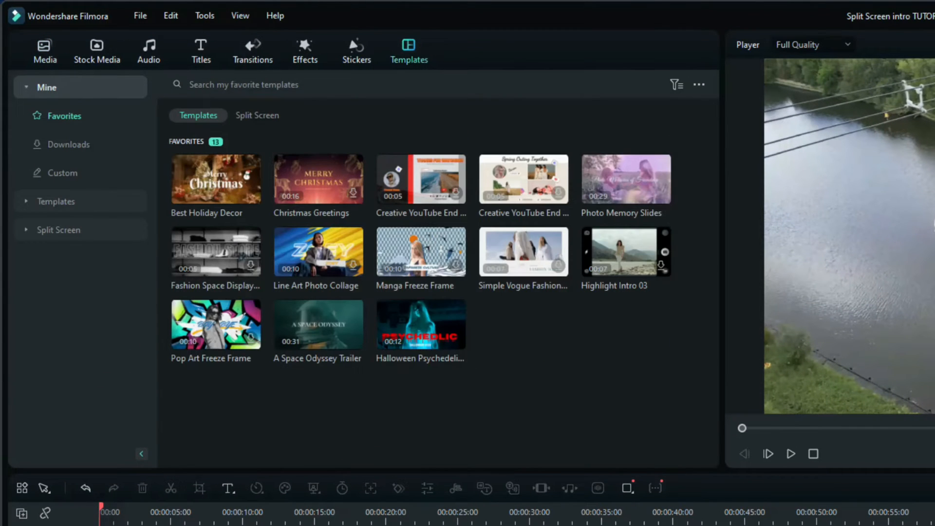
pyautogui.click(58, 229)
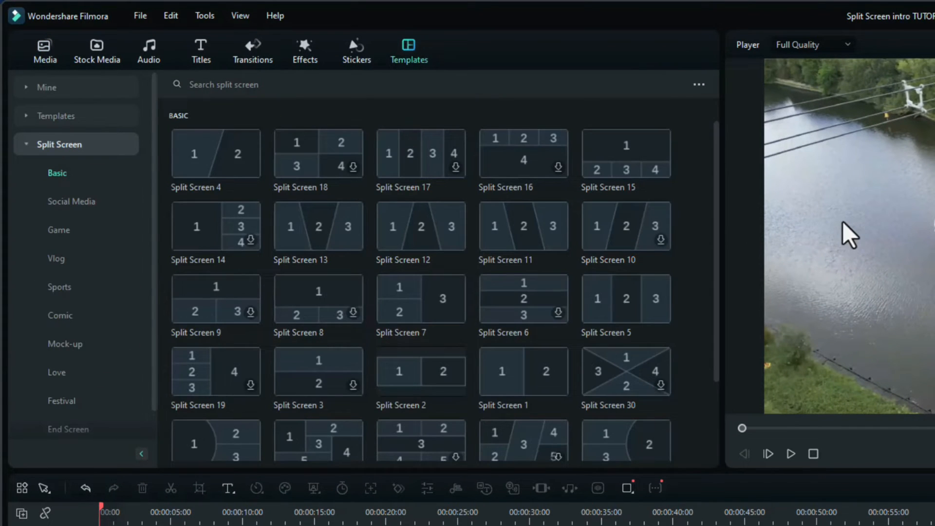
pyautogui.scroll(-3)
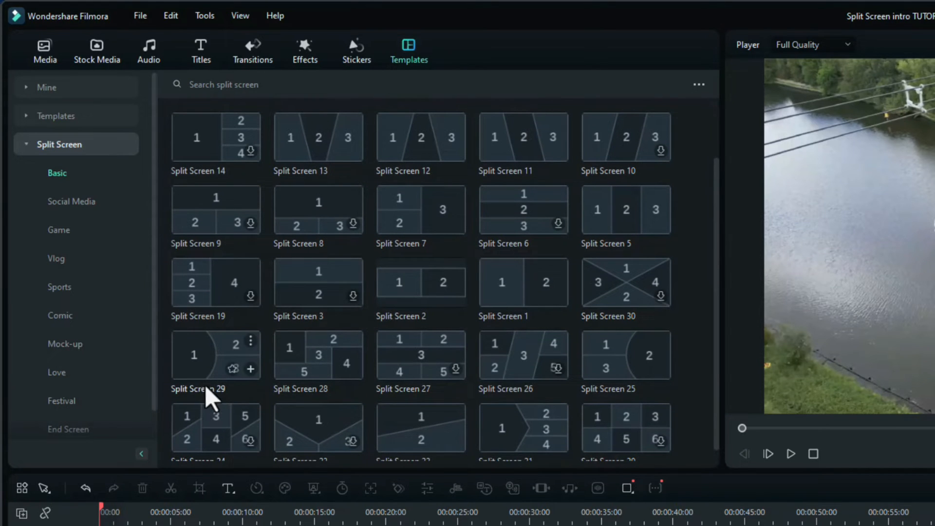
pyautogui.click(215, 355)
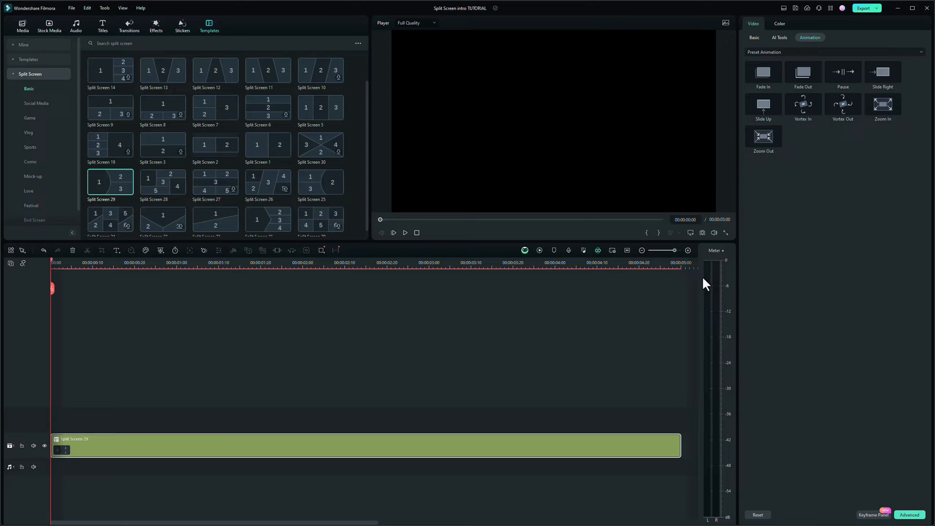
pyautogui.moveTo(639, 314)
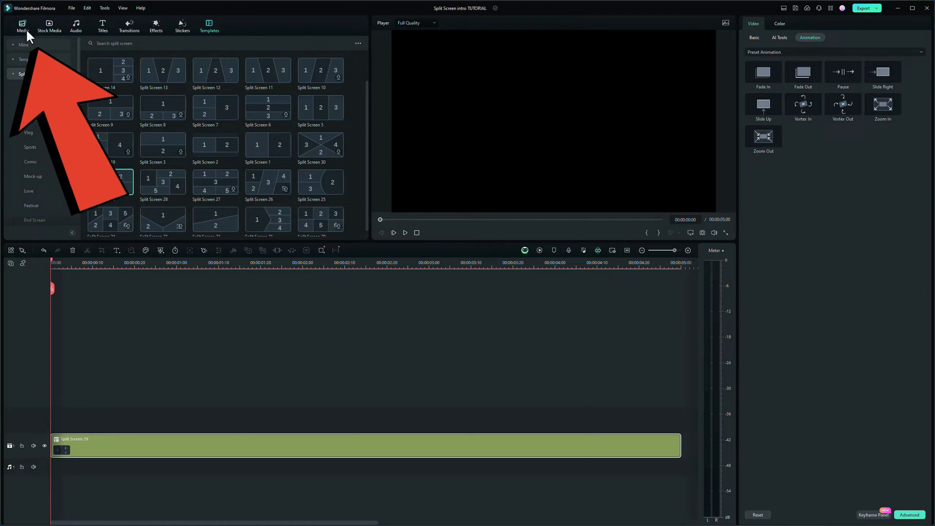
# Step: Put the Drone 1a bridge clip in slot 1 and Drone 3b boat clip in slot 2
pyautogui.click(22, 25)
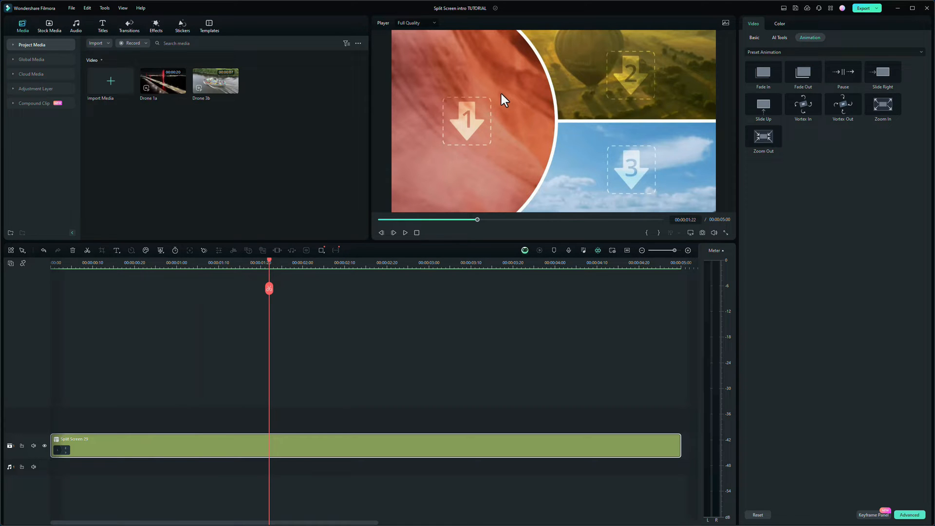
pyautogui.moveTo(327, 165)
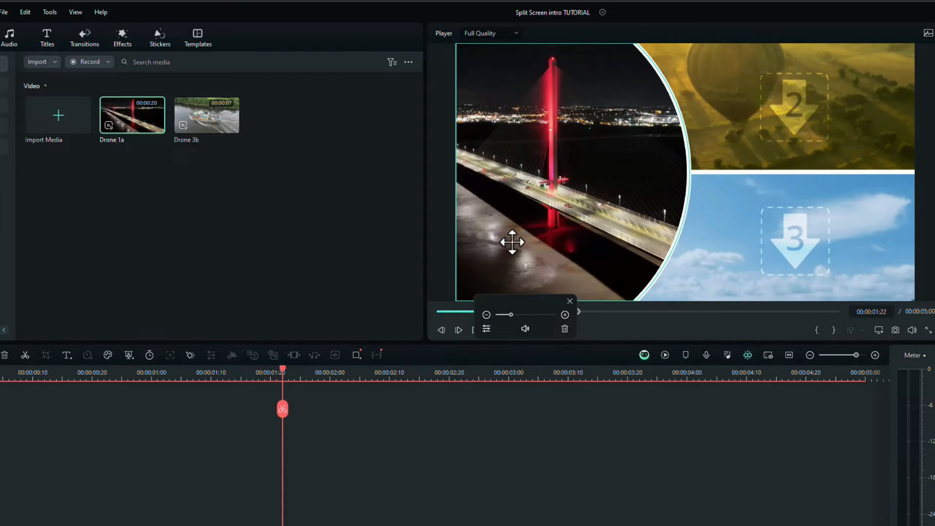
pyautogui.moveTo(199, 131)
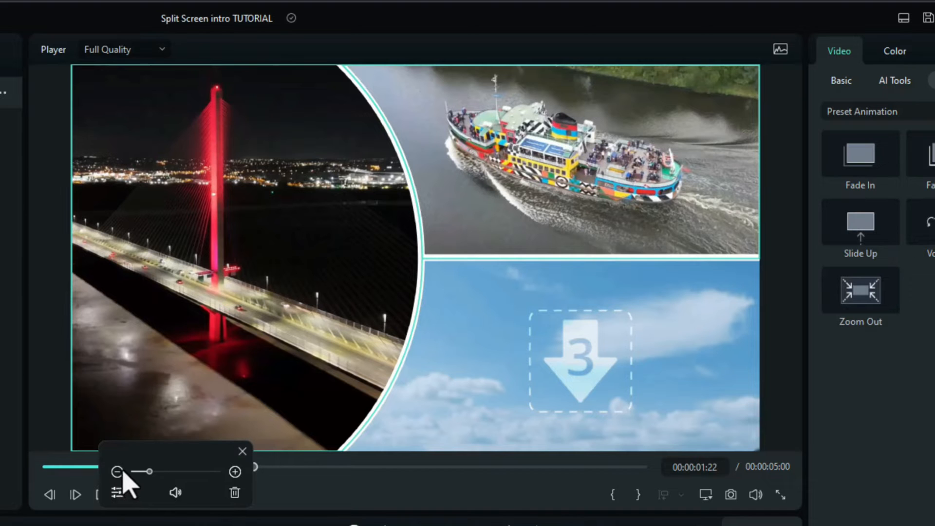
pyautogui.click(242, 451)
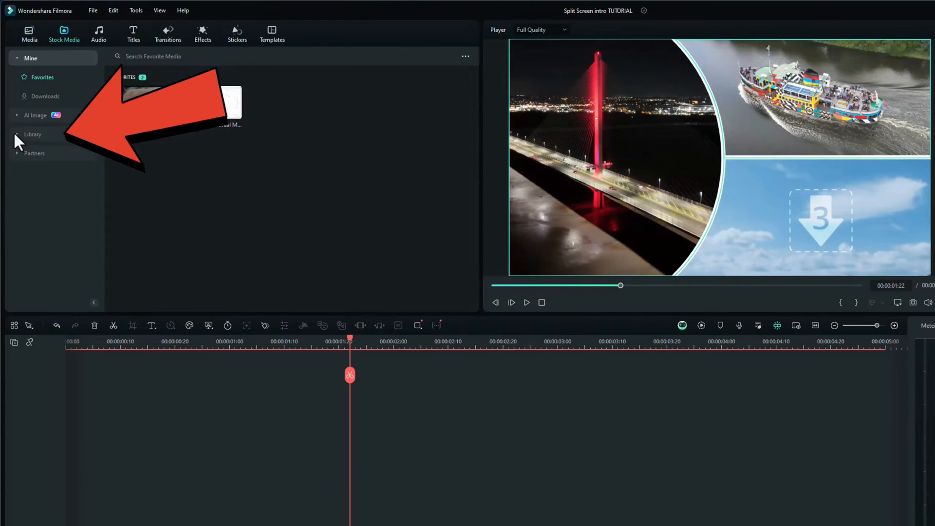
# Step: Open the Solid Color collection under Stock Media's Library
pyautogui.click(33, 134)
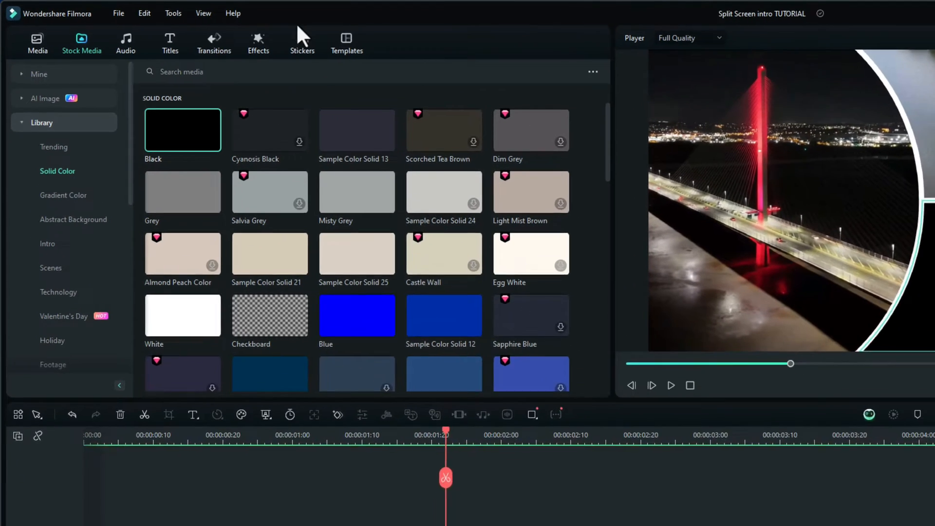
# Step: Search stickers for 'drone' and add the Robot Ai Artificial Intelligence drone sticker
pyautogui.click(302, 43)
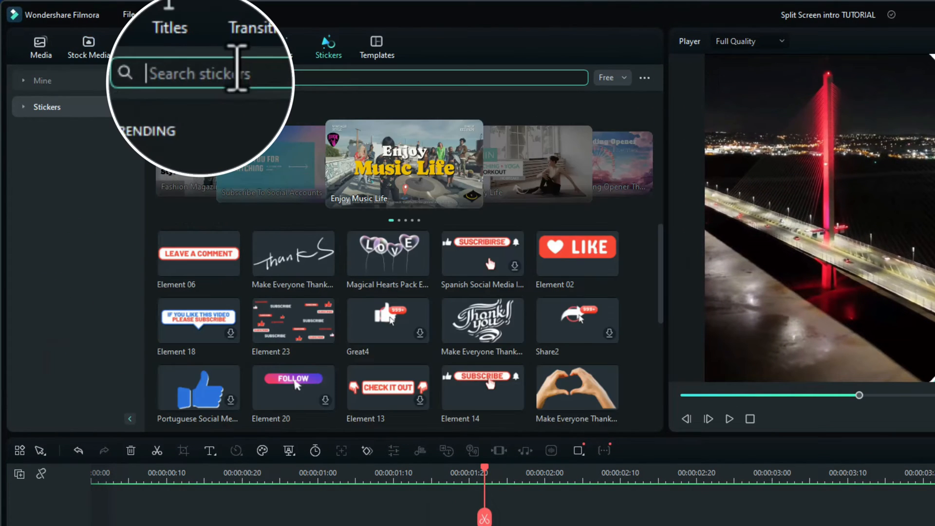
pyautogui.write('drone')
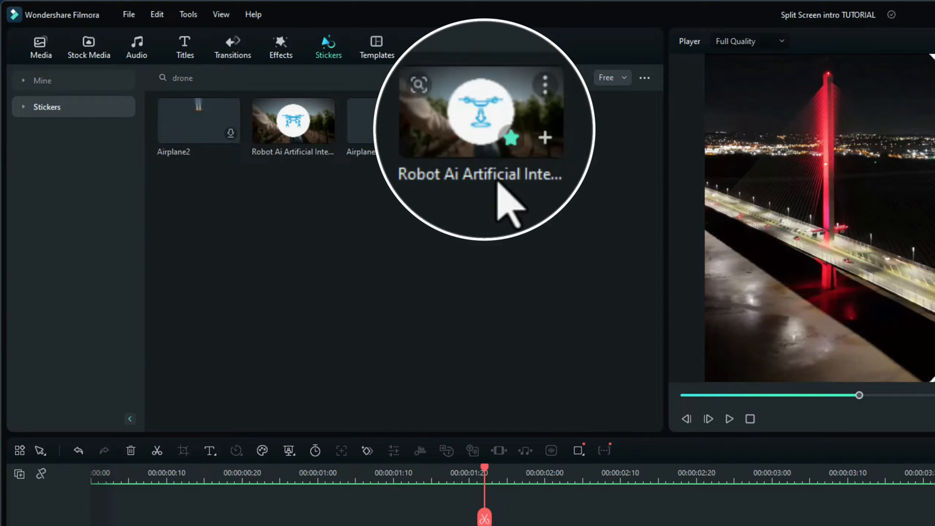
pyautogui.moveTo(314, 170)
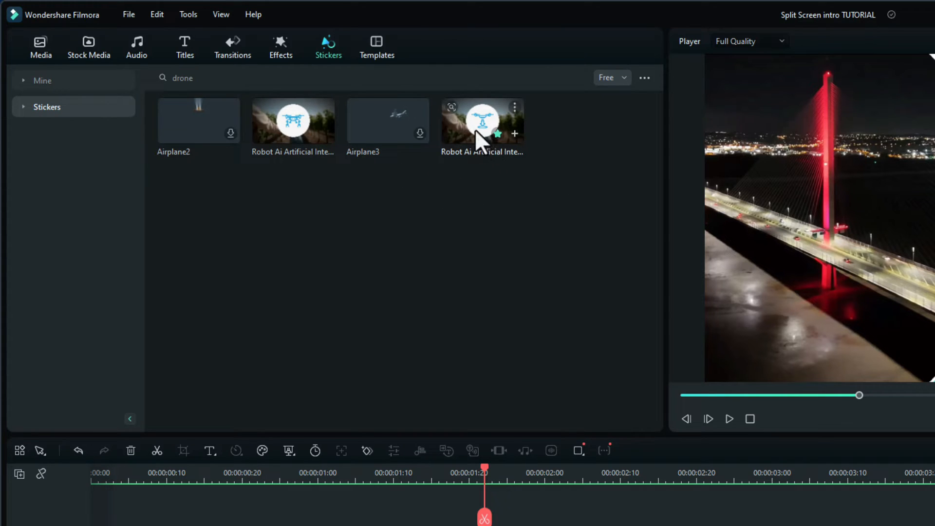
pyautogui.click(482, 120)
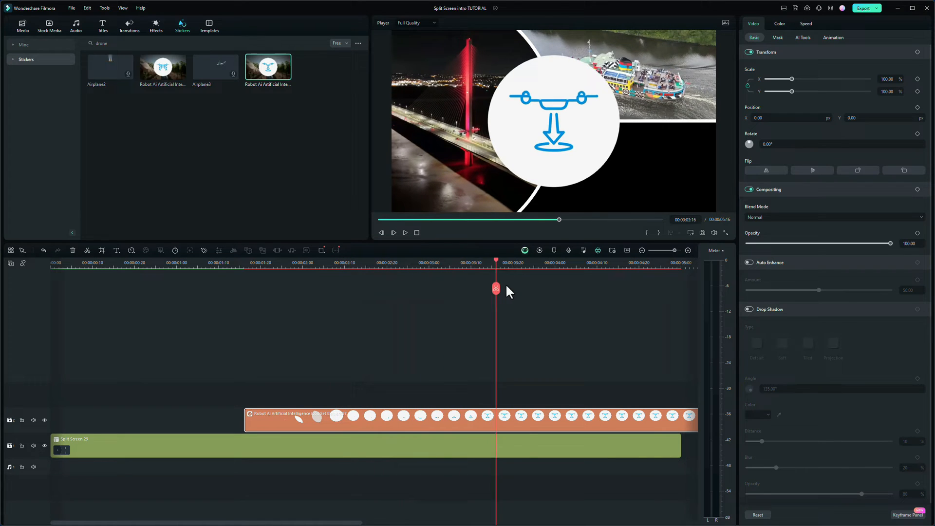
# Step: Scale the drone sticker to about 23% and position it at X 676, Y -256
pyautogui.moveTo(496, 288); pyautogui.dragTo(526, 288)
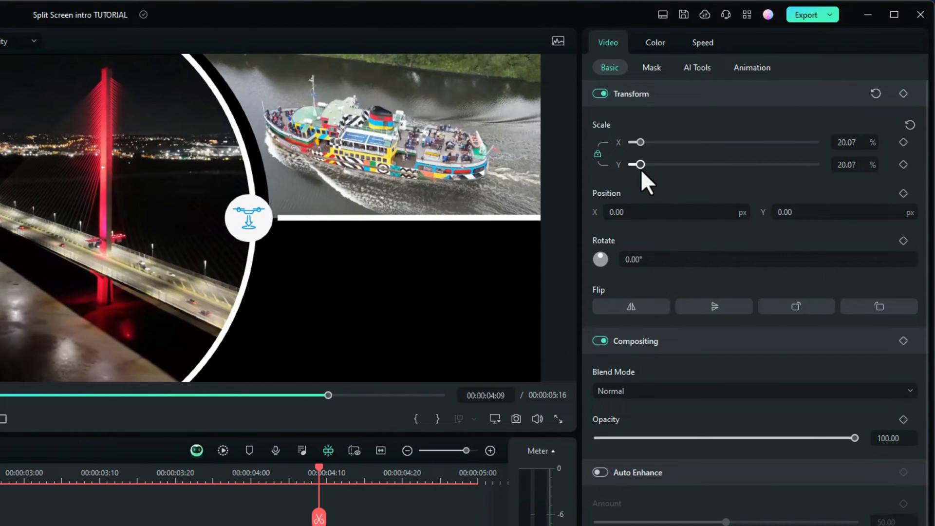
pyautogui.moveTo(640, 164); pyautogui.dragTo(647, 164)
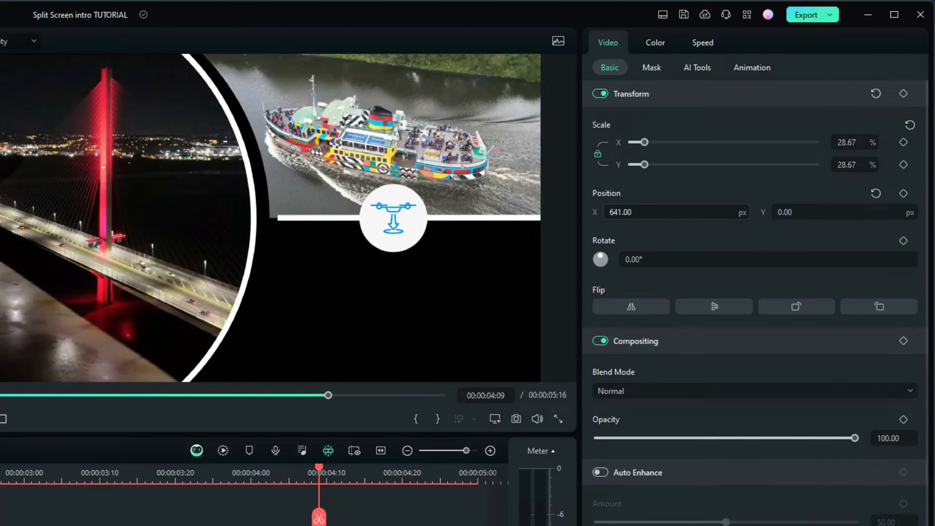
pyautogui.moveTo(393, 217); pyautogui.dragTo(403, 192)
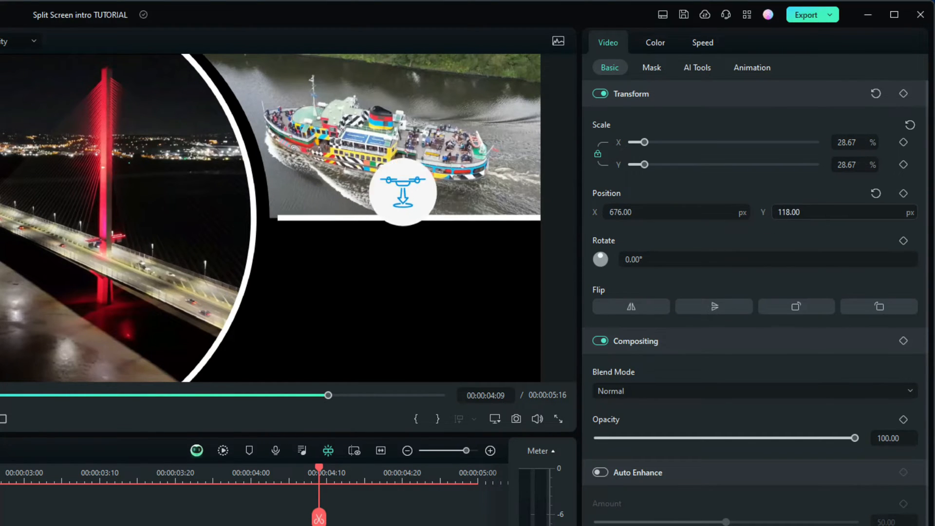
pyautogui.moveTo(403, 191); pyautogui.dragTo(403, 284)
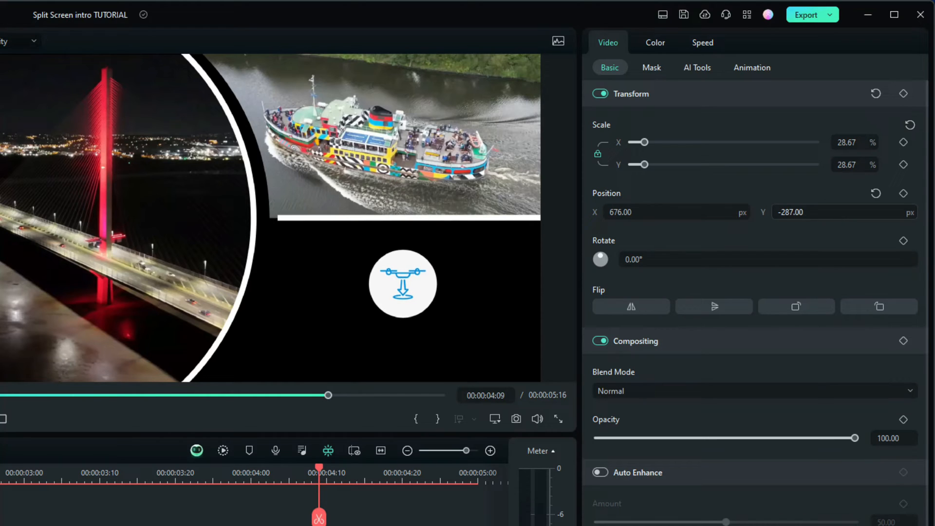
pyautogui.moveTo(403, 293); pyautogui.dragTo(403, 276)
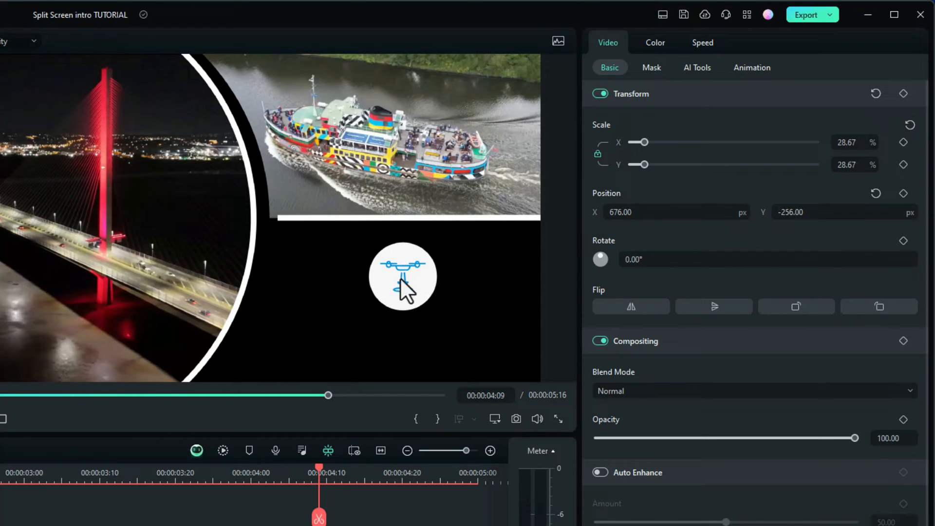
pyautogui.moveTo(648, 165); pyautogui.dragTo(641, 165)
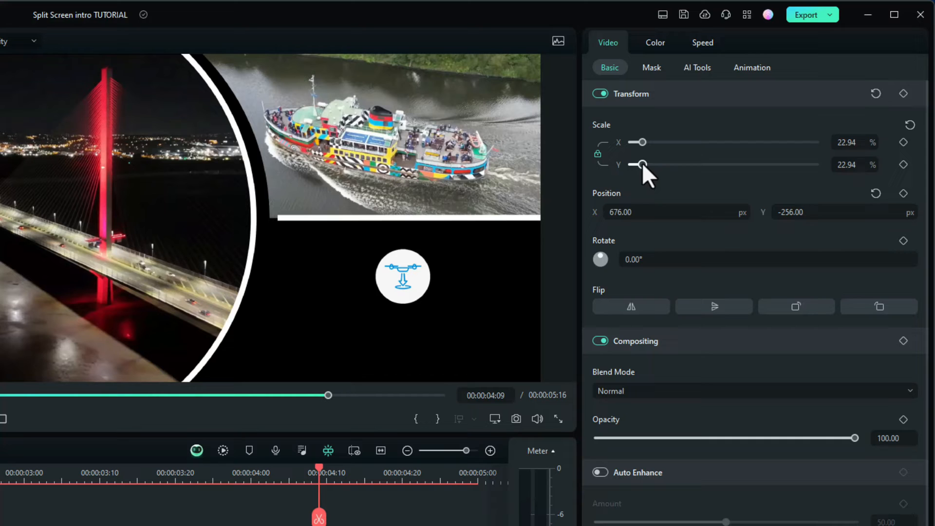
pyautogui.moveTo(641, 165); pyautogui.dragTo(638, 165)
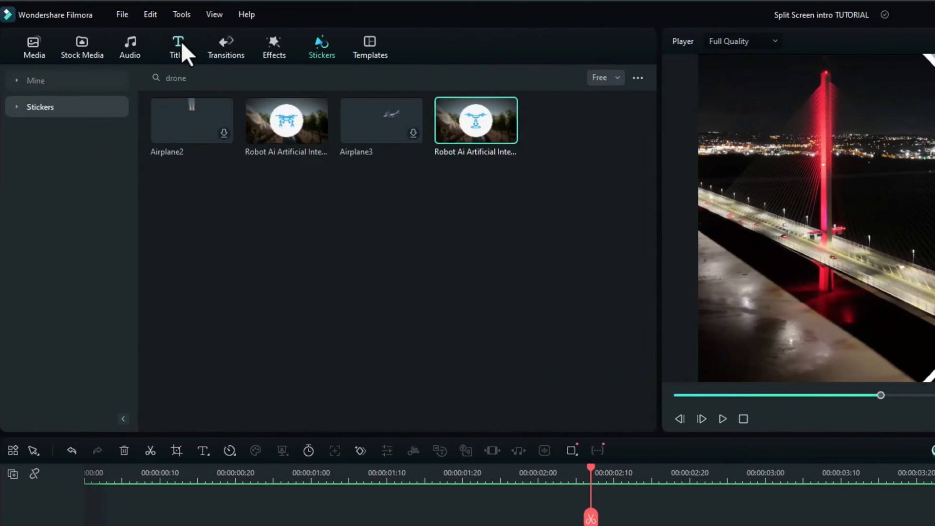
# Step: Add the Basic 6 title above the sticker track and change its text to 'DR NE'
pyautogui.click(184, 47)
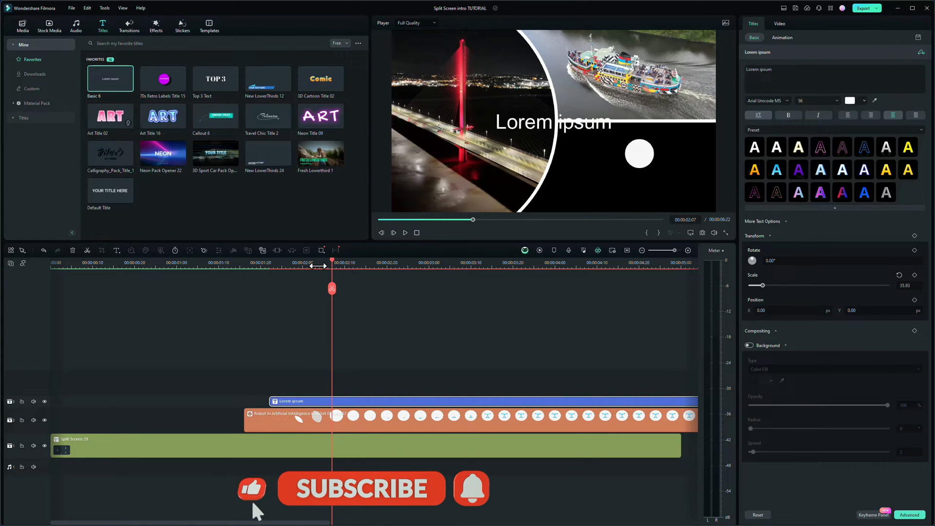
pyautogui.moveTo(332, 261); pyautogui.dragTo(269, 261)
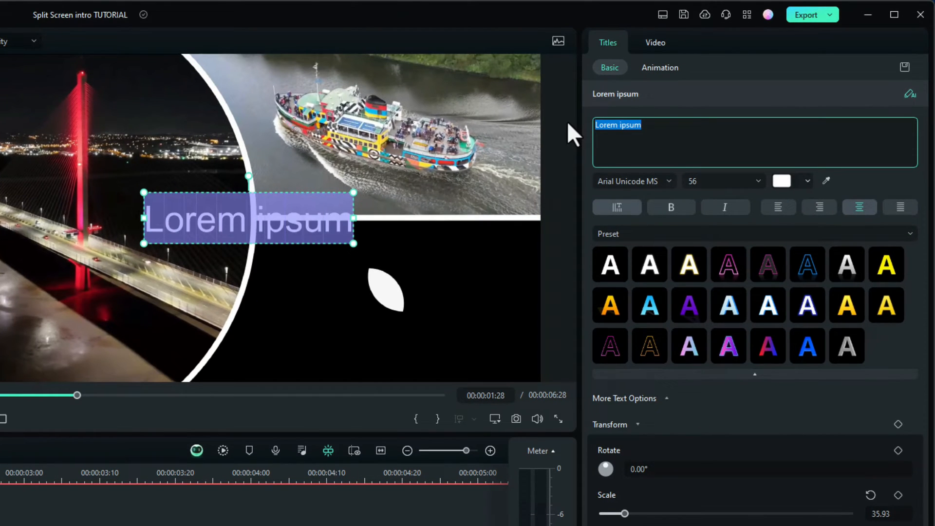
pyautogui.write('DR')
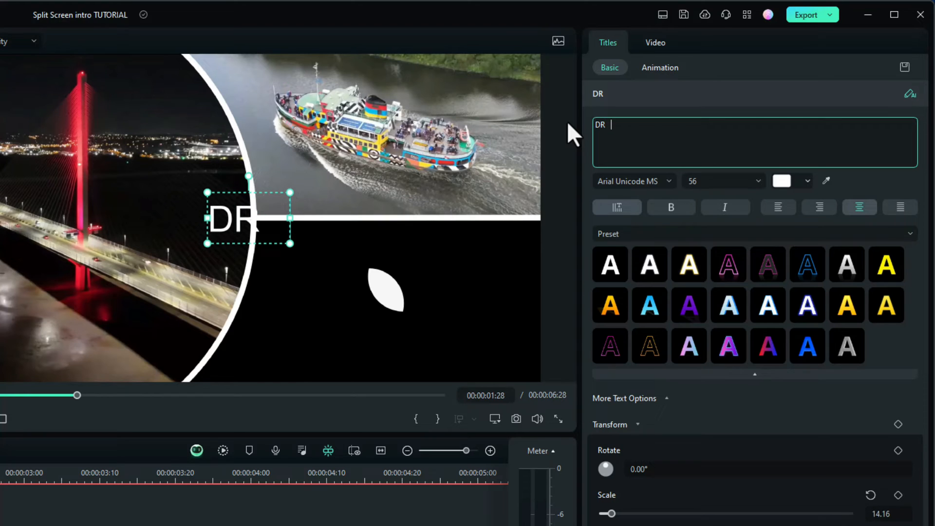
pyautogui.write('N')
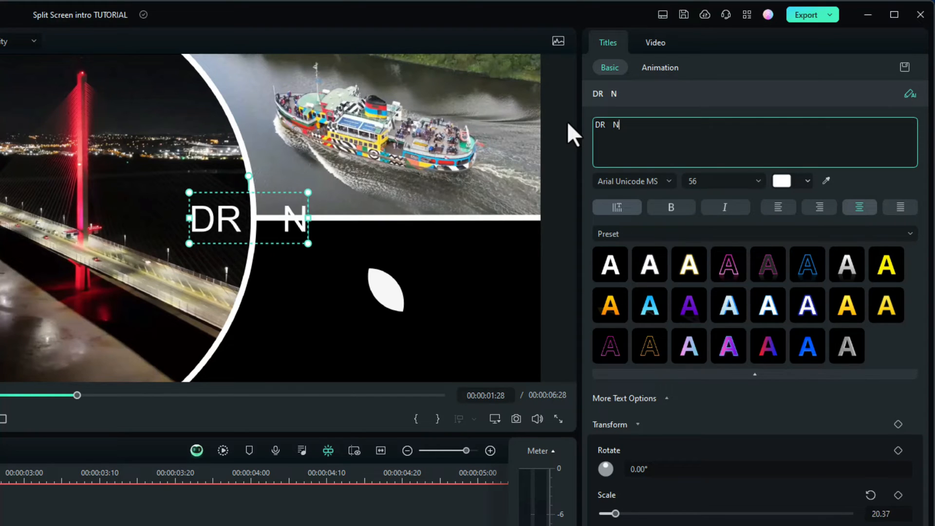
pyautogui.write('E')
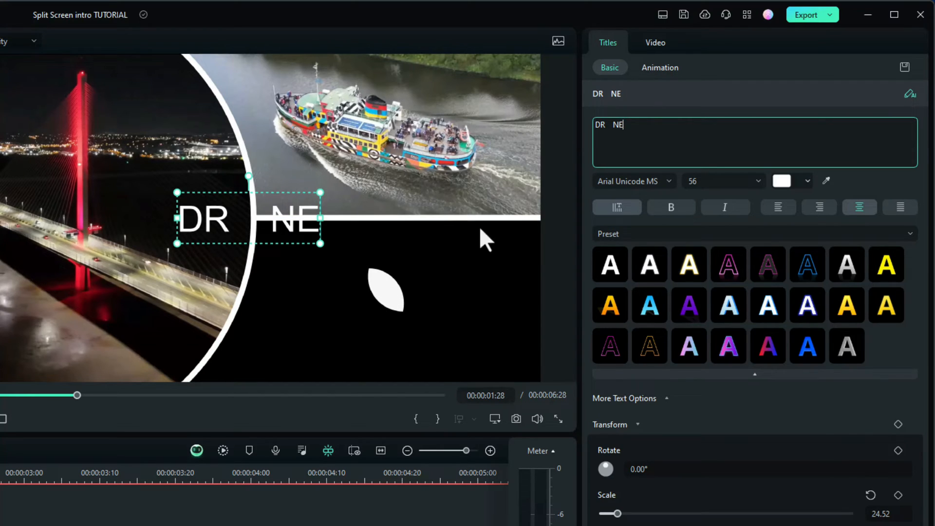
# Step: Set the title font to Bungee Inline and enlarge it across the lower-right panel
pyautogui.click(629, 180)
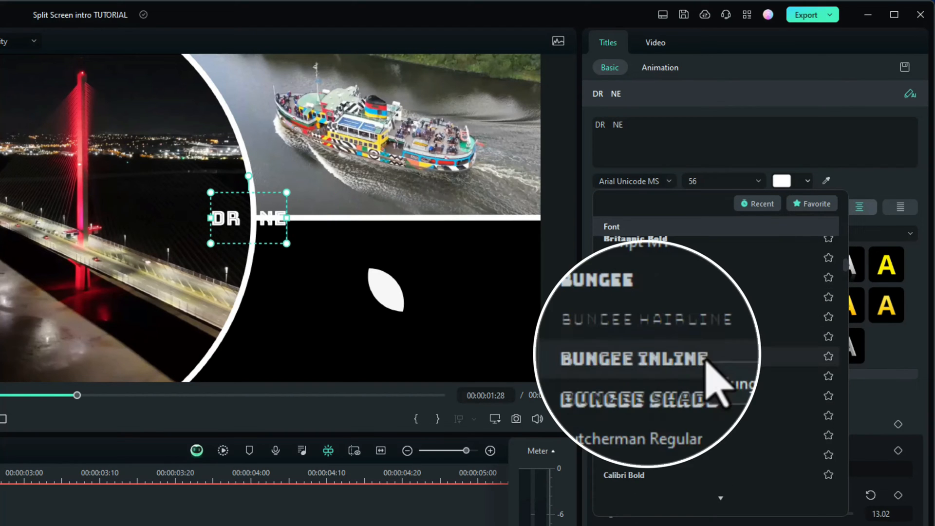
pyautogui.click(629, 359)
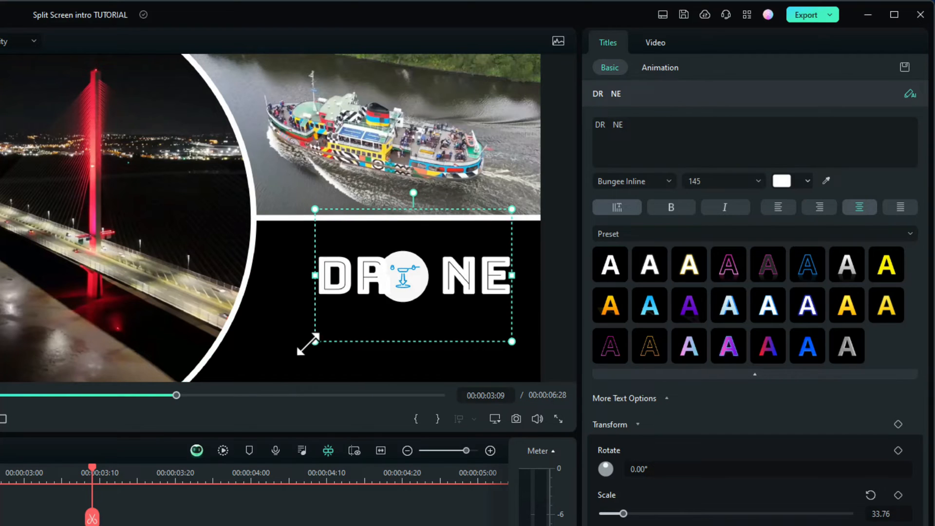
pyautogui.moveTo(310, 343); pyautogui.dragTo(277, 361)
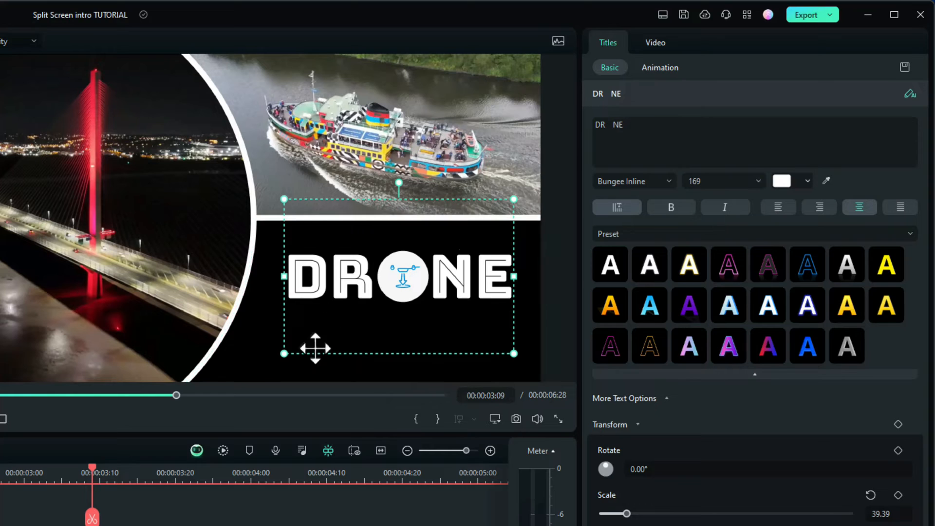
pyautogui.moveTo(494, 369)
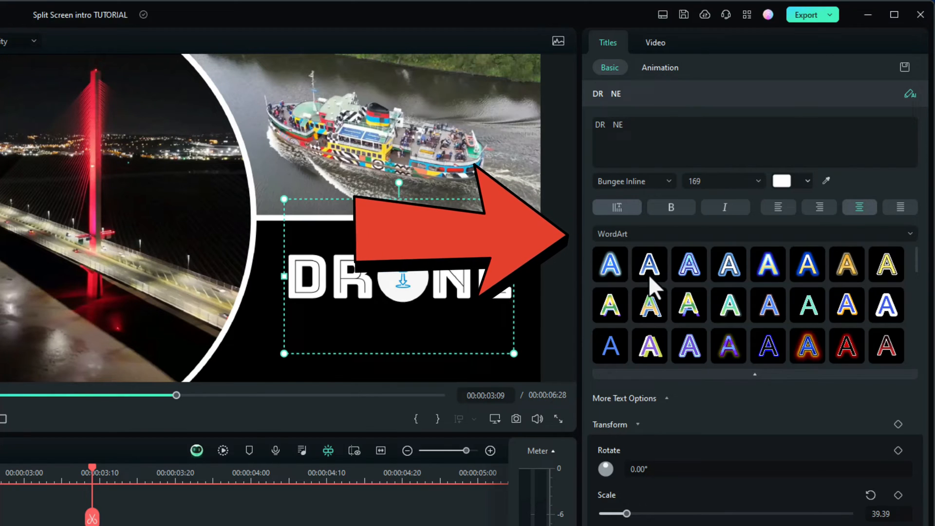
# Step: Apply the blue neon glow WordArt preset to the DRONE title
pyautogui.click(609, 264)
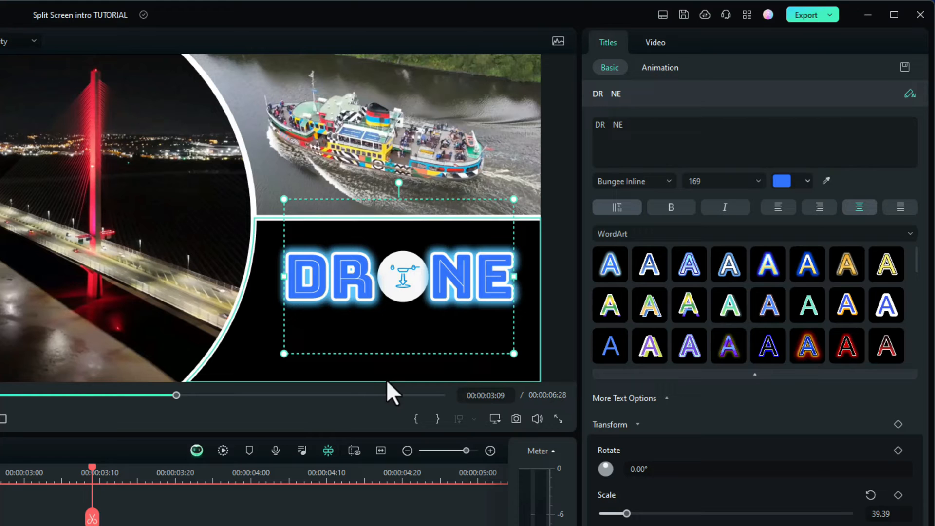
pyautogui.moveTo(172, 449)
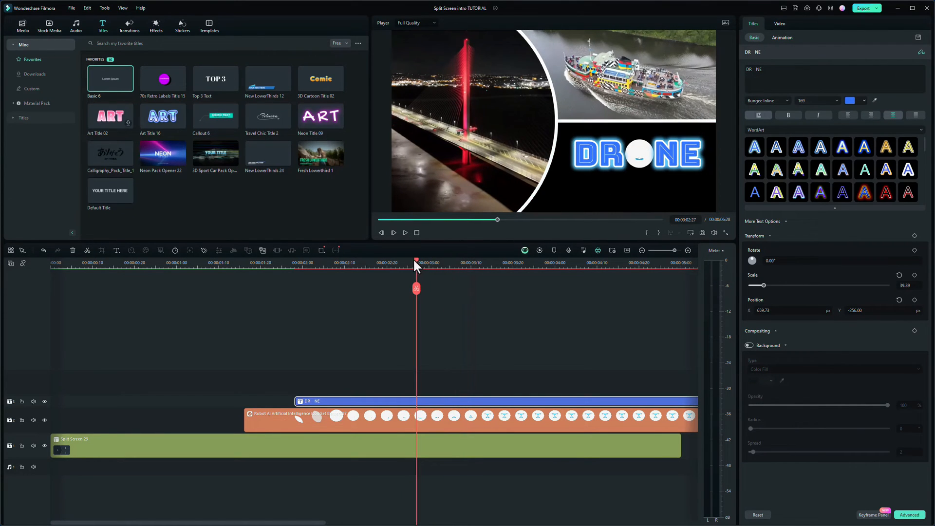
# Step: Retype the duplicated title clip's text as ZONE
pyautogui.moveTo(417, 263); pyautogui.dragTo(383, 262)
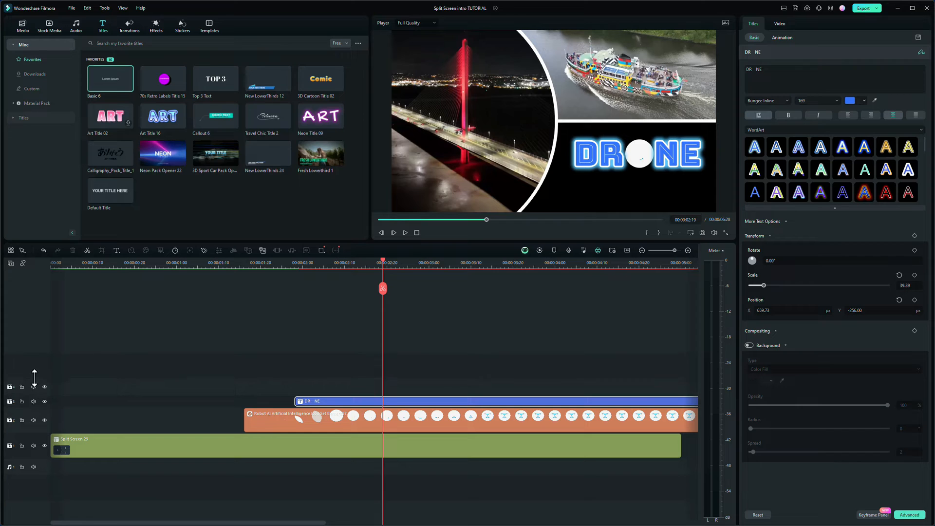
pyautogui.moveTo(304, 356)
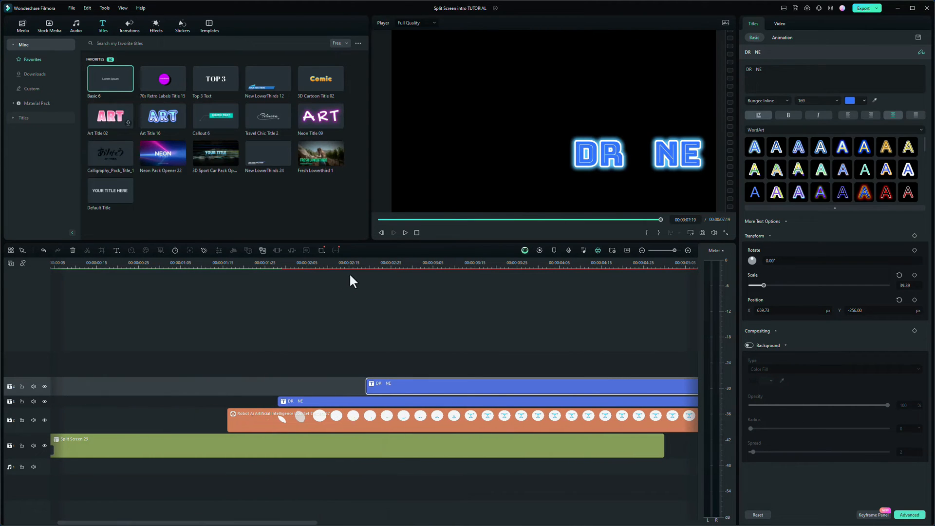
pyautogui.click(390, 262)
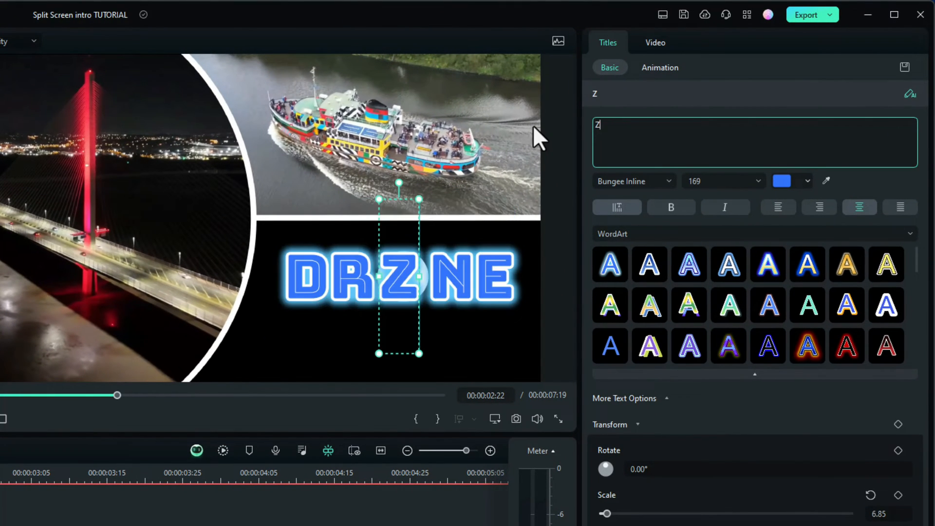
pyautogui.write('ONE')
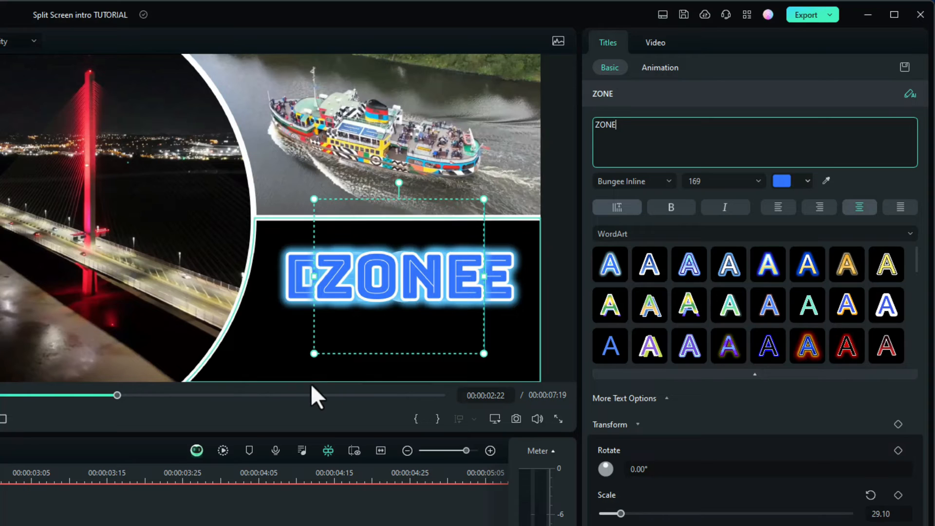
pyautogui.moveTo(447, 370)
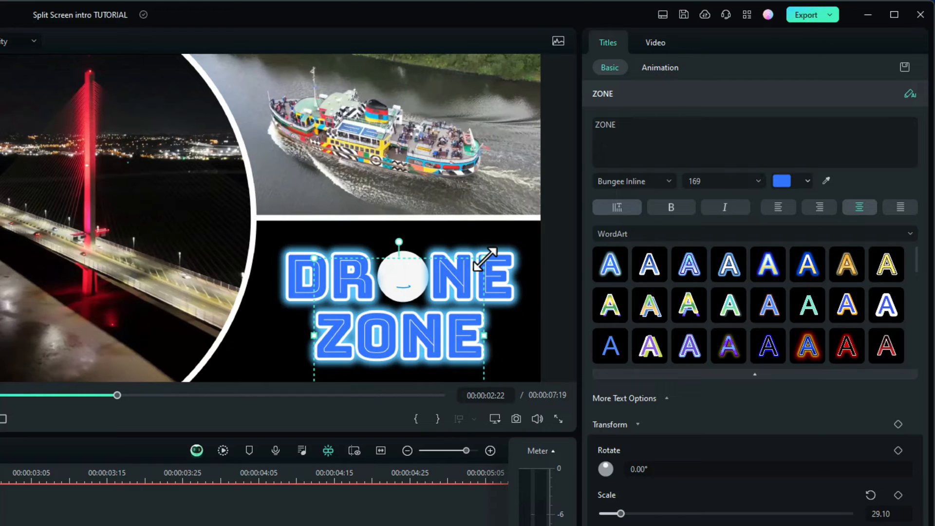
# Step: Shrink ZONE to sit beneath DRONE and apply the gold WordArt preset
pyautogui.moveTo(487, 258); pyautogui.dragTo(454, 286)
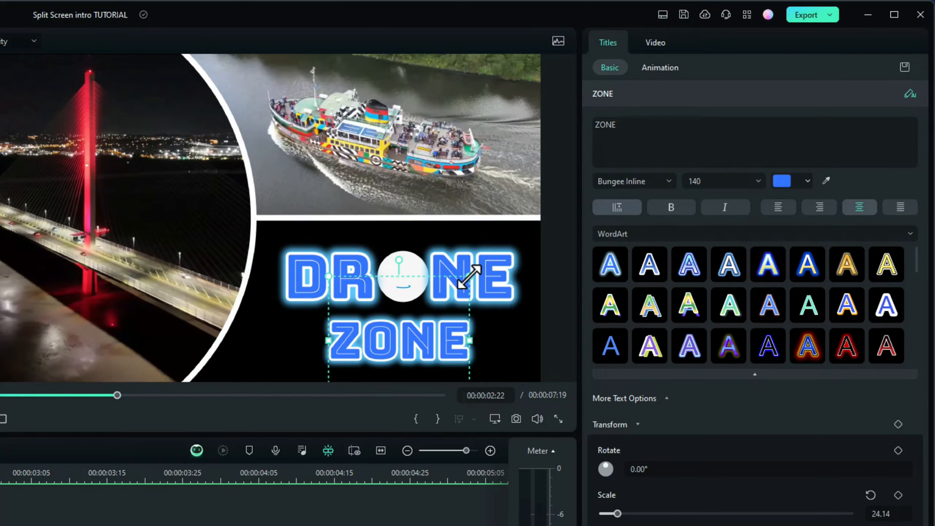
pyautogui.moveTo(468, 276); pyautogui.dragTo(456, 284)
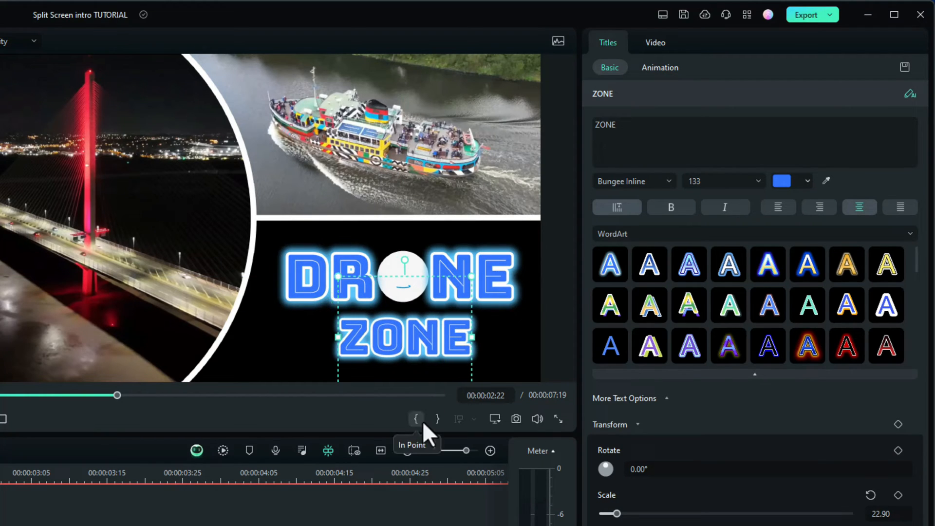
pyautogui.moveTo(430, 408)
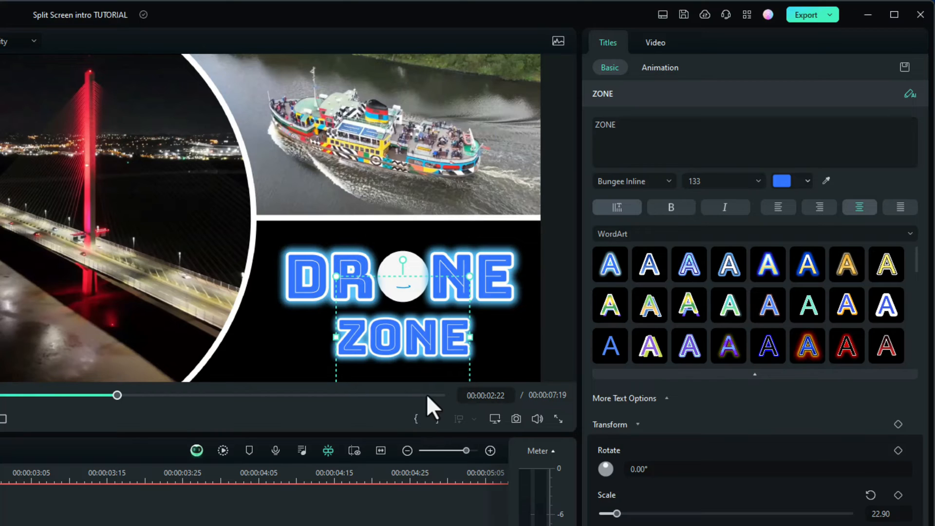
pyautogui.click(688, 265)
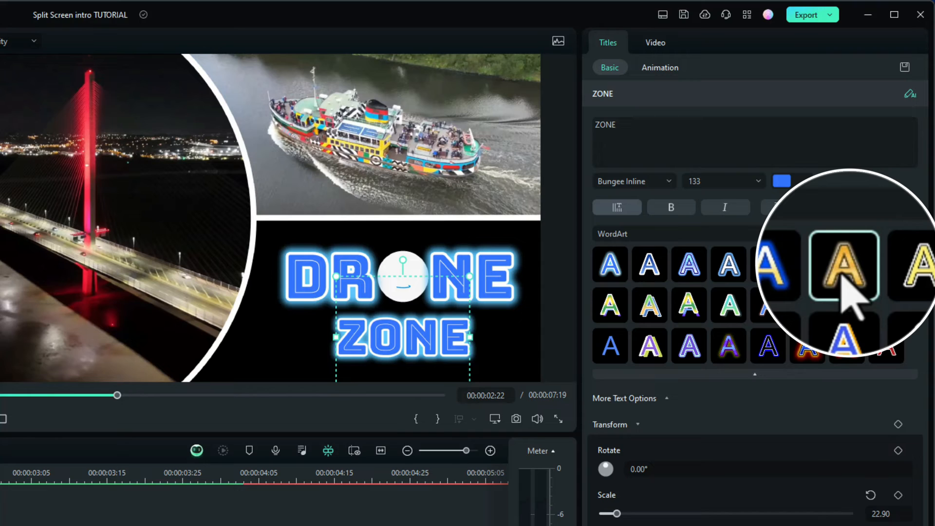
pyautogui.click(845, 264)
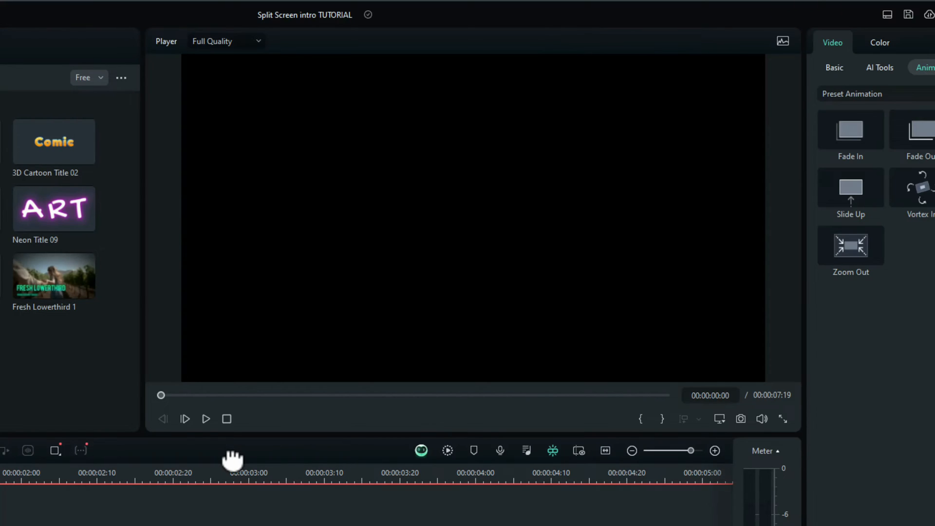
pyautogui.click(205, 419)
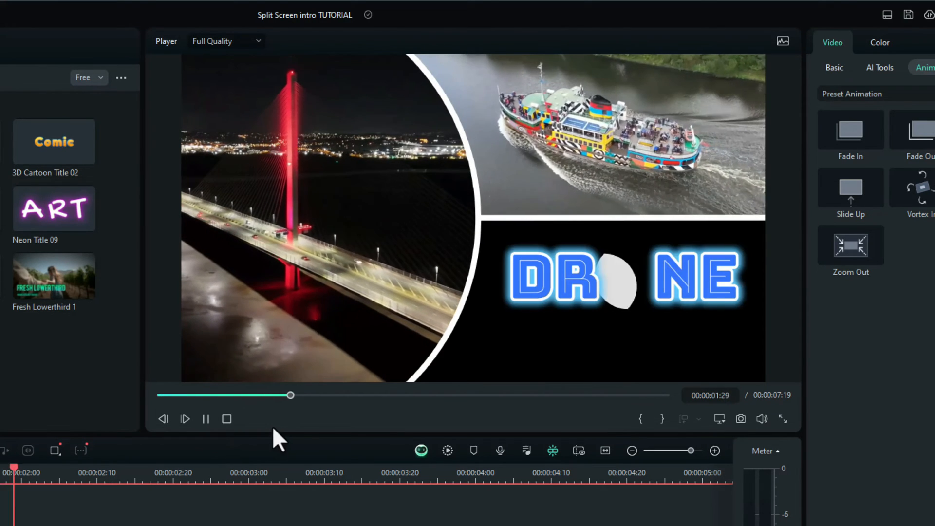
pyautogui.click(226, 419)
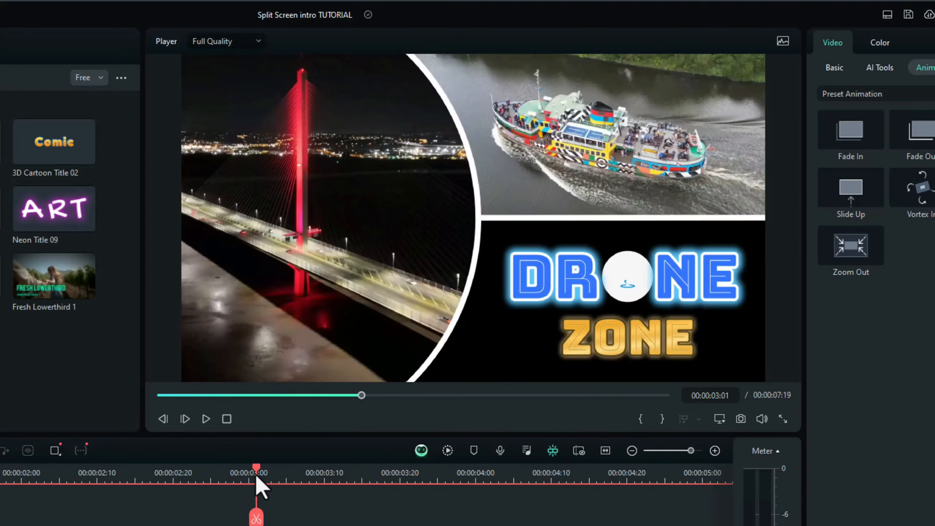
pyautogui.moveTo(257, 473); pyautogui.dragTo(118, 473)
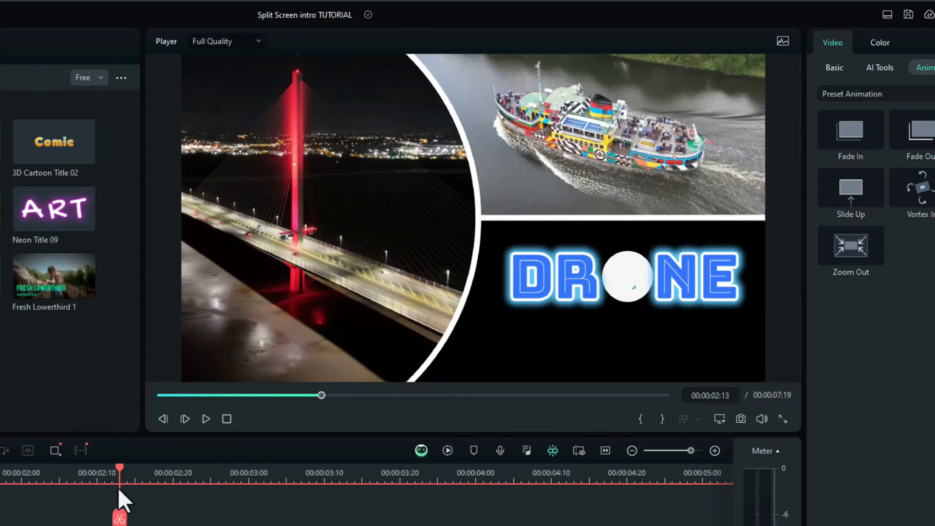
pyautogui.moveTo(120, 473); pyautogui.dragTo(8, 473)
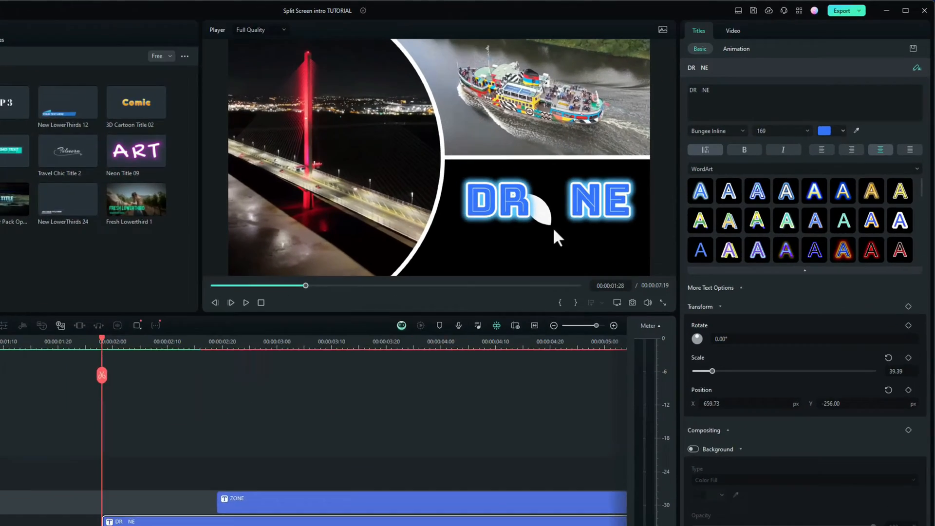
# Step: Apply the Fade In animation preset to the DRONE title clip
pyautogui.click(733, 30)
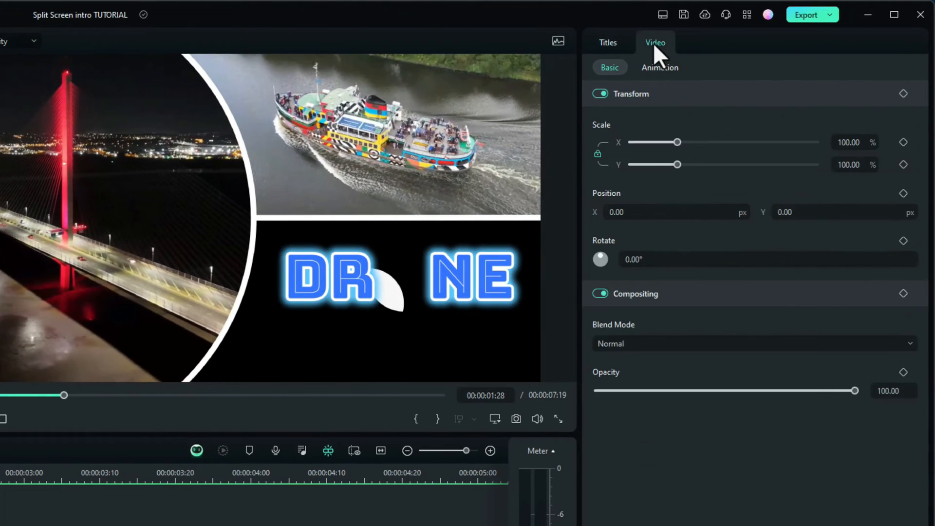
pyautogui.moveTo(664, 78)
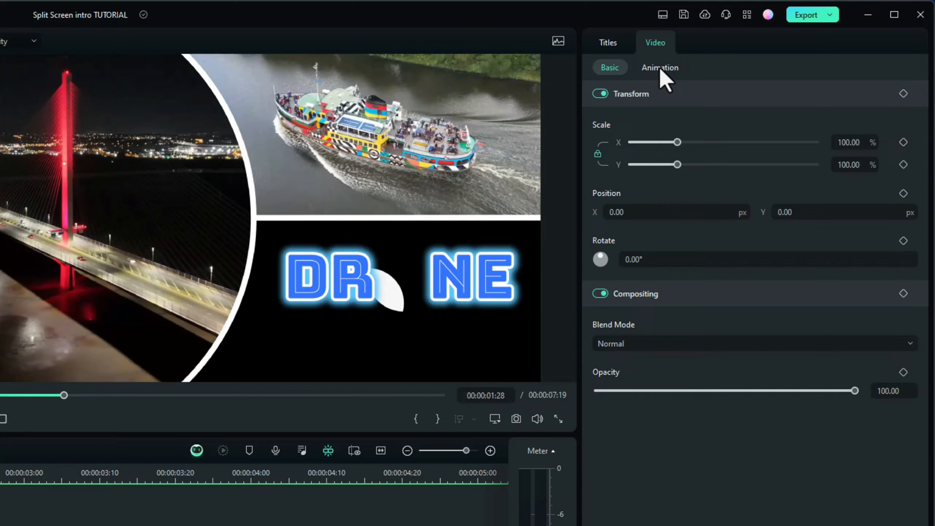
pyautogui.click(659, 67)
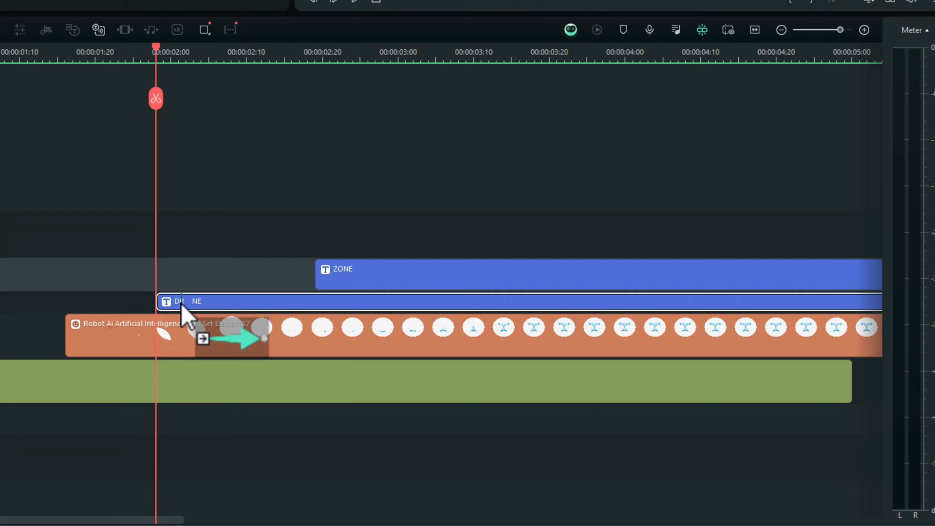
pyautogui.click(179, 301)
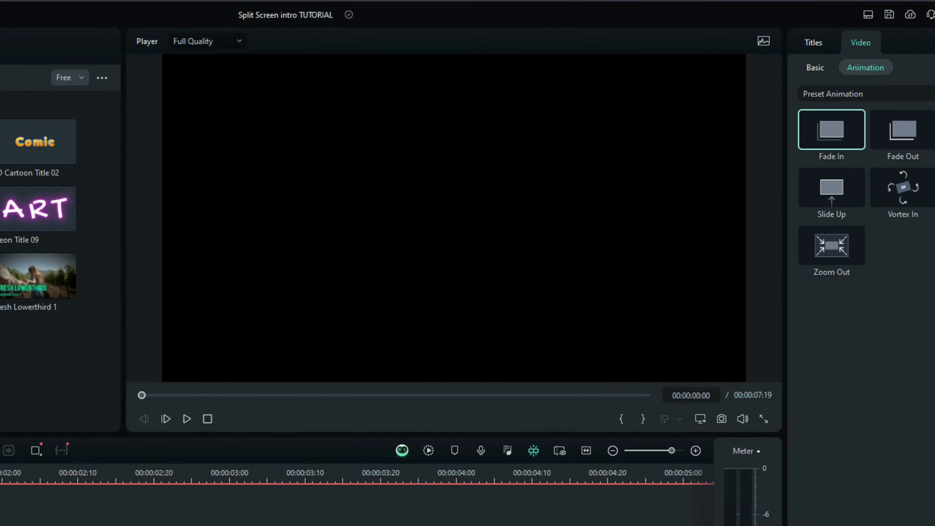
pyautogui.click(187, 419)
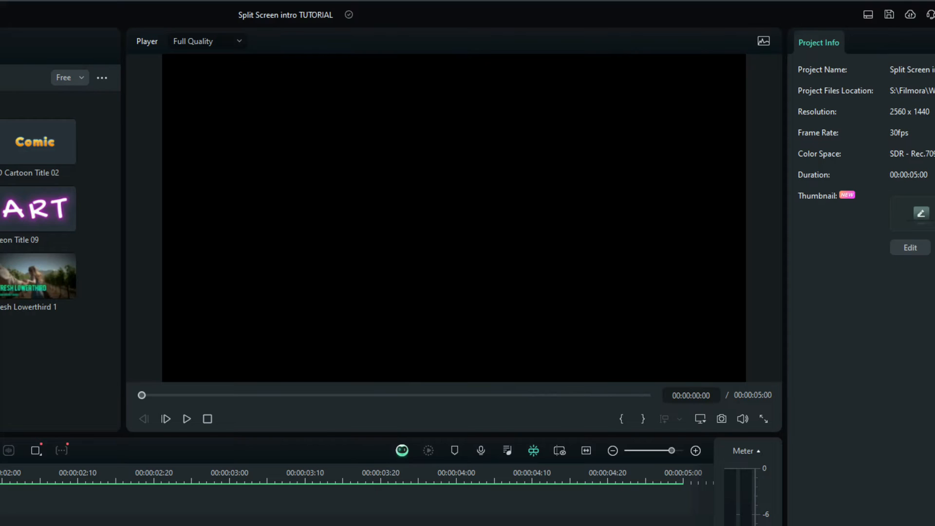
# Step: Search the Audio sound effects library for 'title tr' to find transition sounds
pyautogui.click(136, 47)
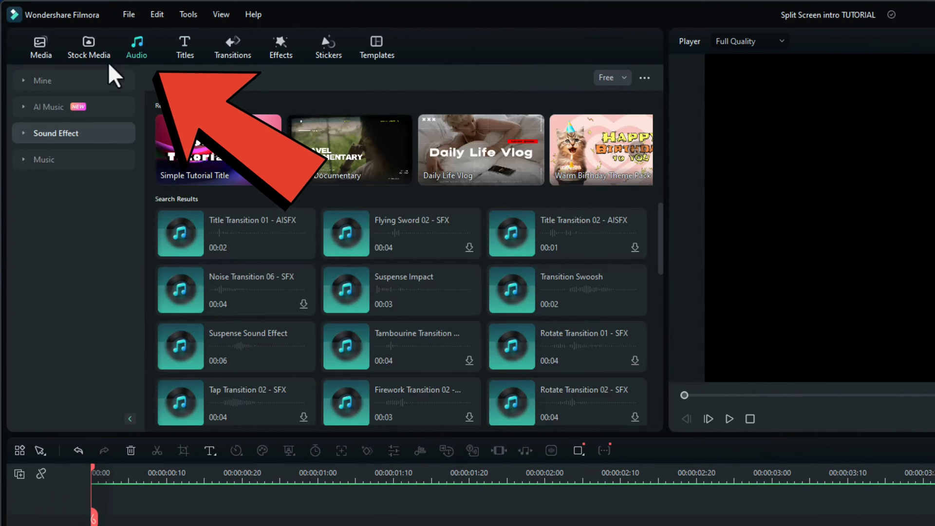
pyautogui.click(55, 133)
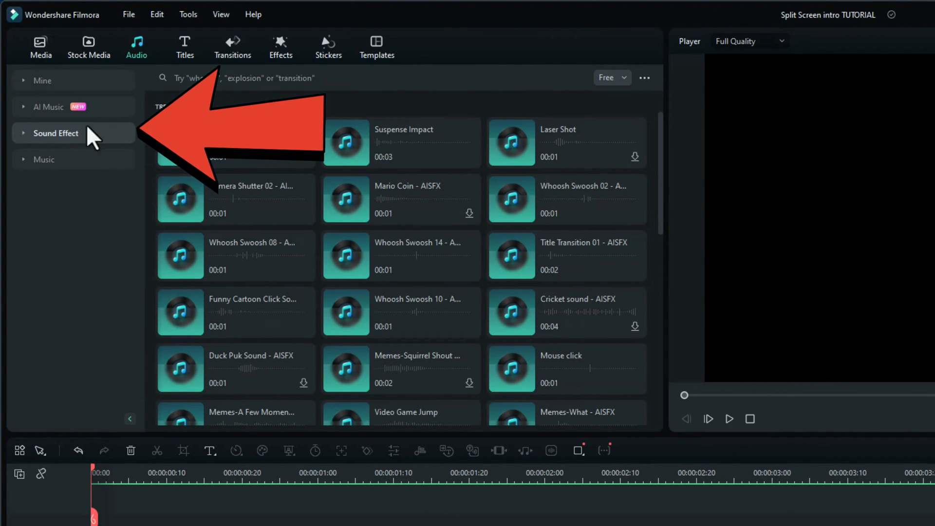
pyautogui.click(346, 77)
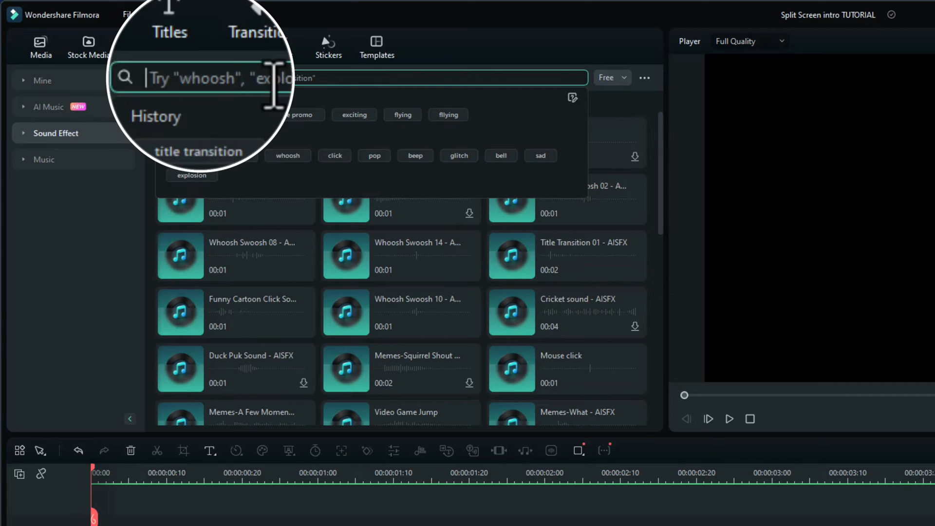
pyautogui.write('title transition')
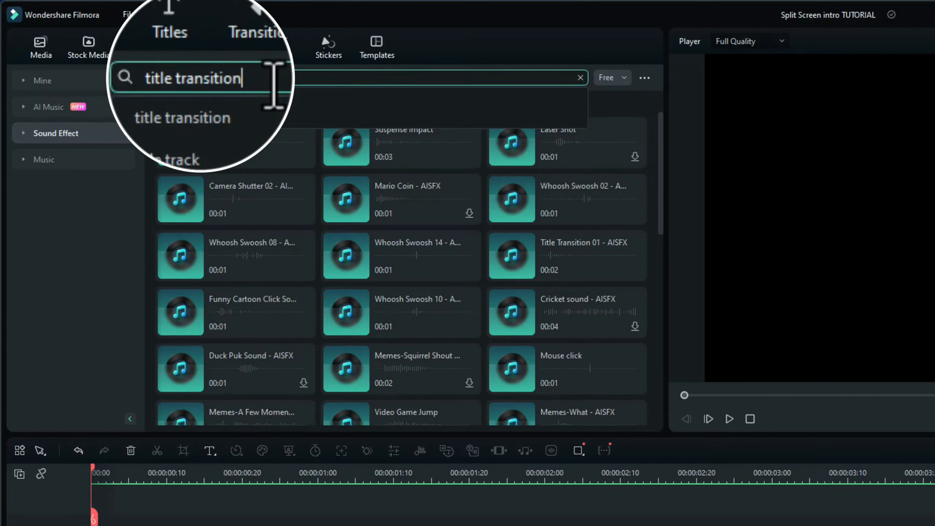
pyautogui.press('Enter')
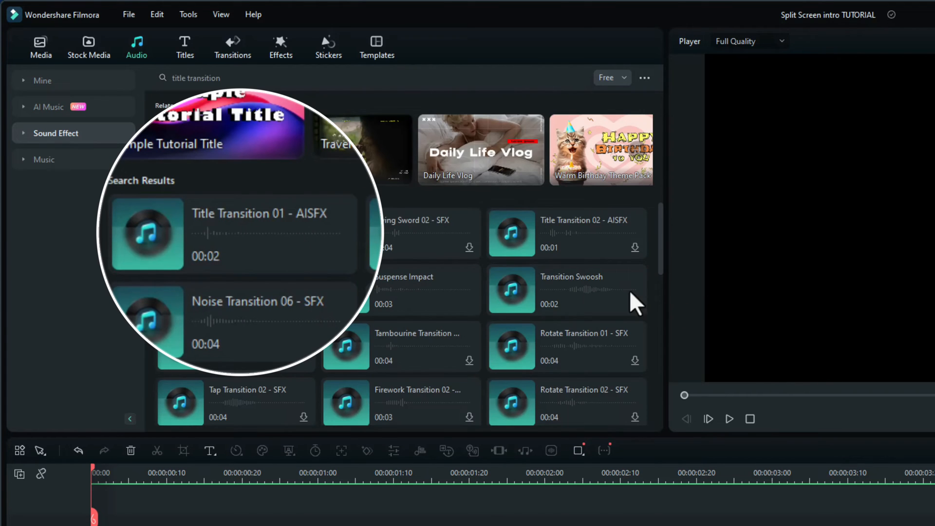
pyautogui.moveTo(227, 268)
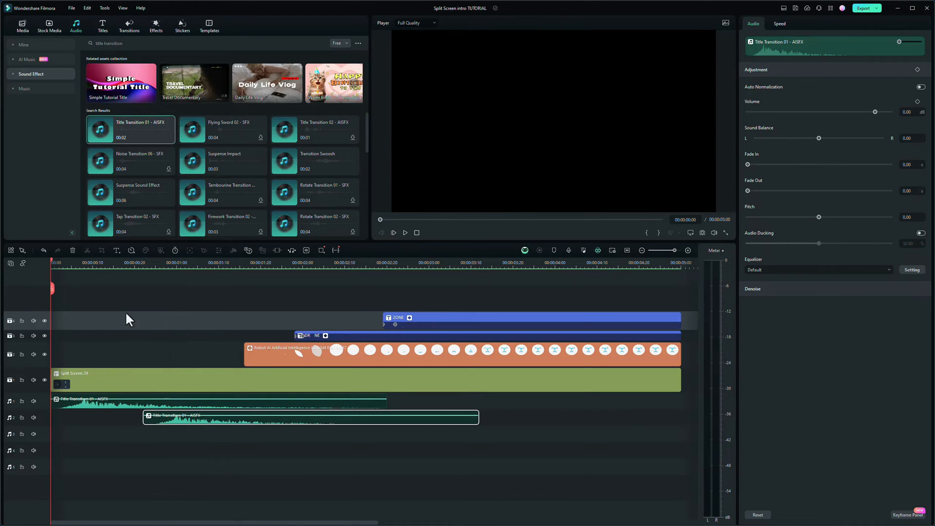
# Step: Nudge the second Title Transition later, preview the intro, and park the playhead at DRONE's start
pyautogui.click(248, 263)
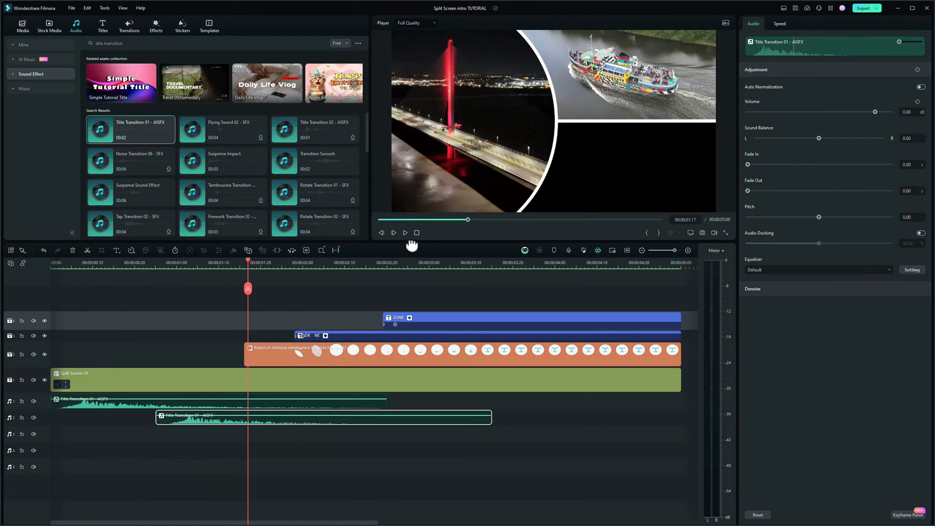
pyautogui.click(405, 233)
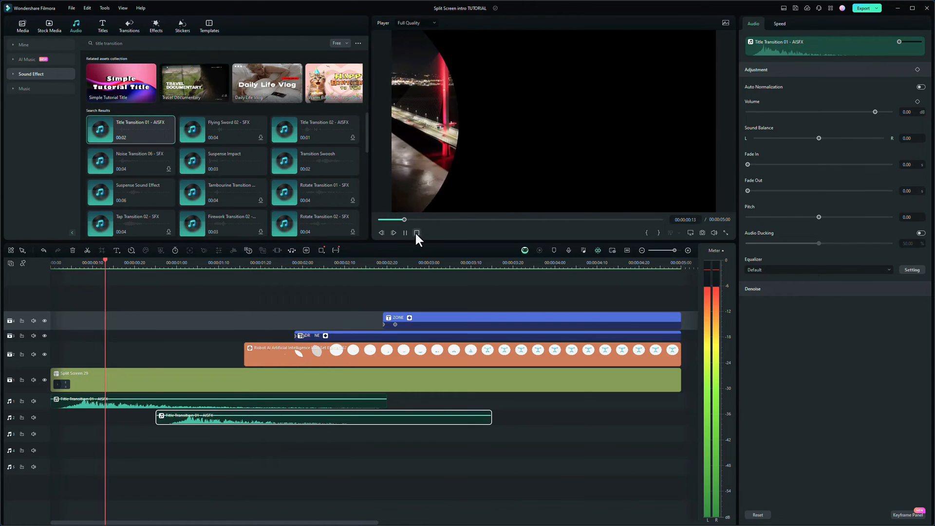
pyautogui.click(417, 232)
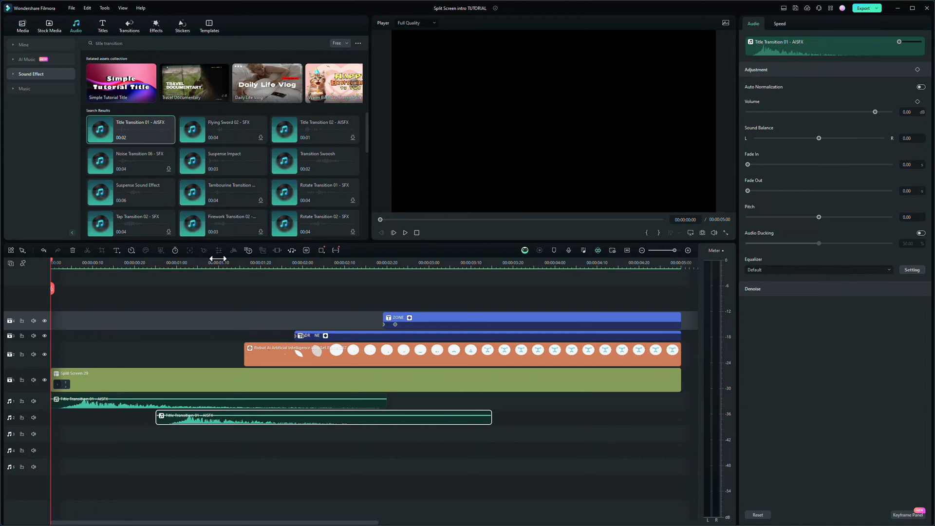
pyautogui.click(244, 261)
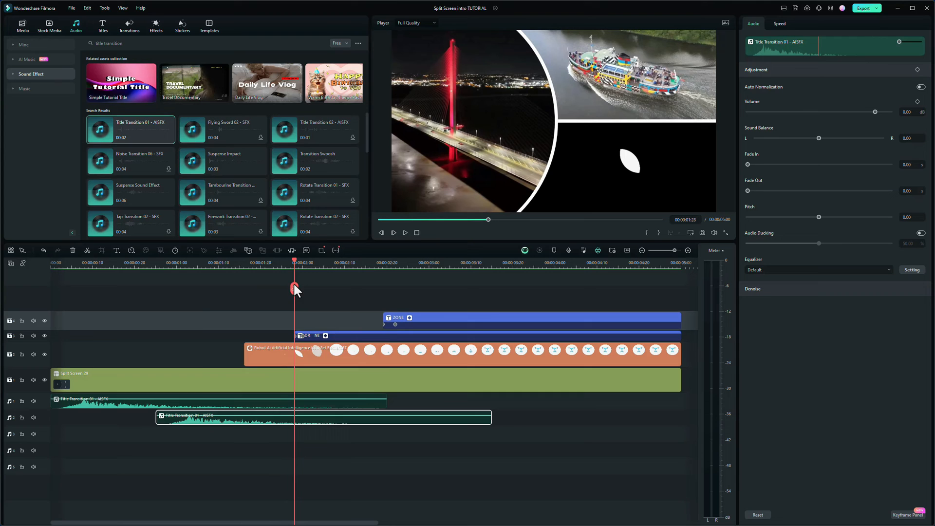
pyautogui.moveTo(288, 306)
pyautogui.write('whoosh swoosh 12')
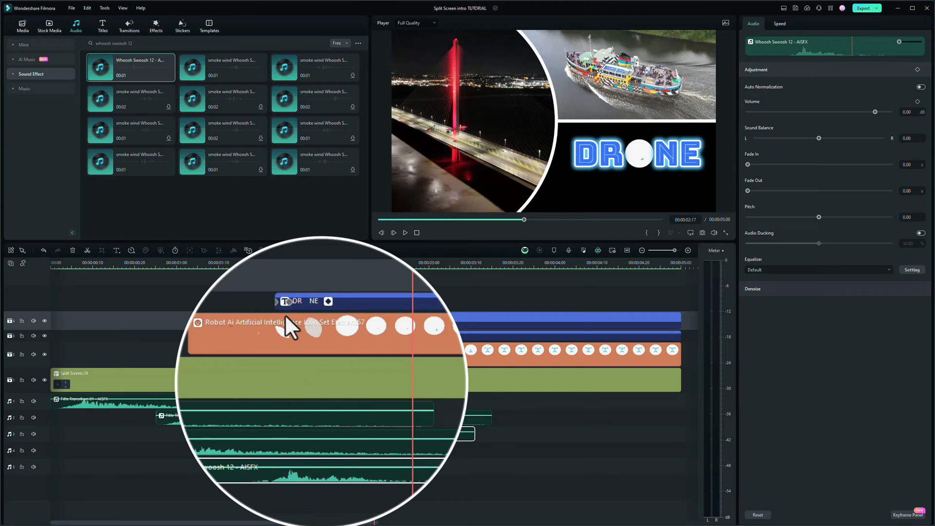
# Step: Preview the whooshes and shift the second Whoosh Swoosh 12 clip slightly earlier
pyautogui.click(405, 233)
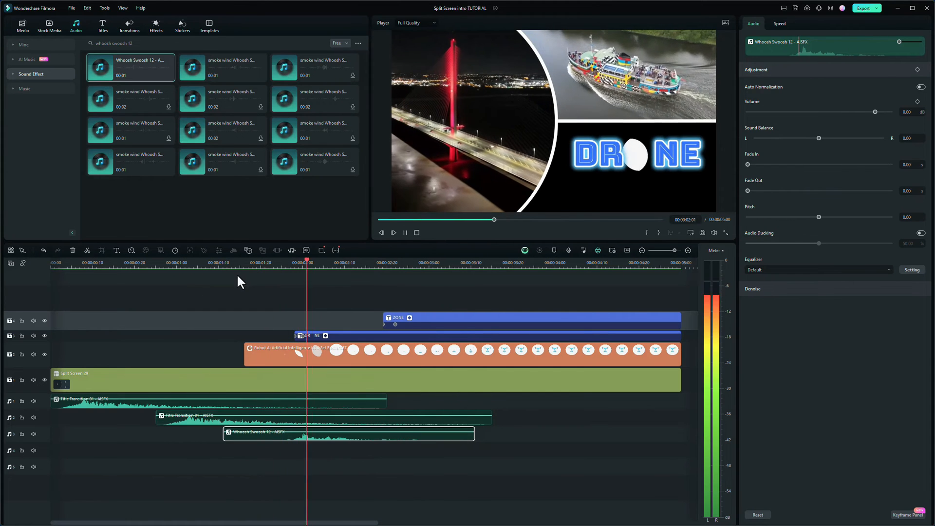
pyautogui.click(393, 233)
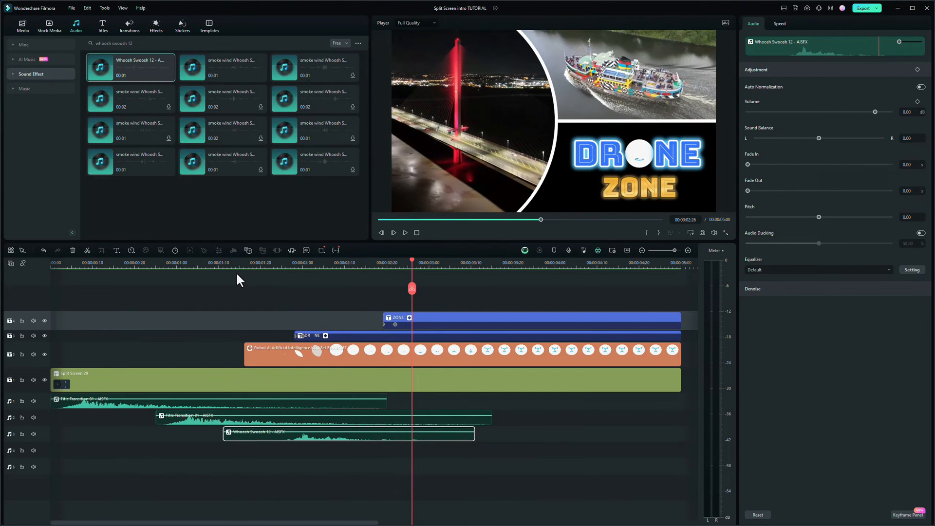
pyautogui.click(405, 233)
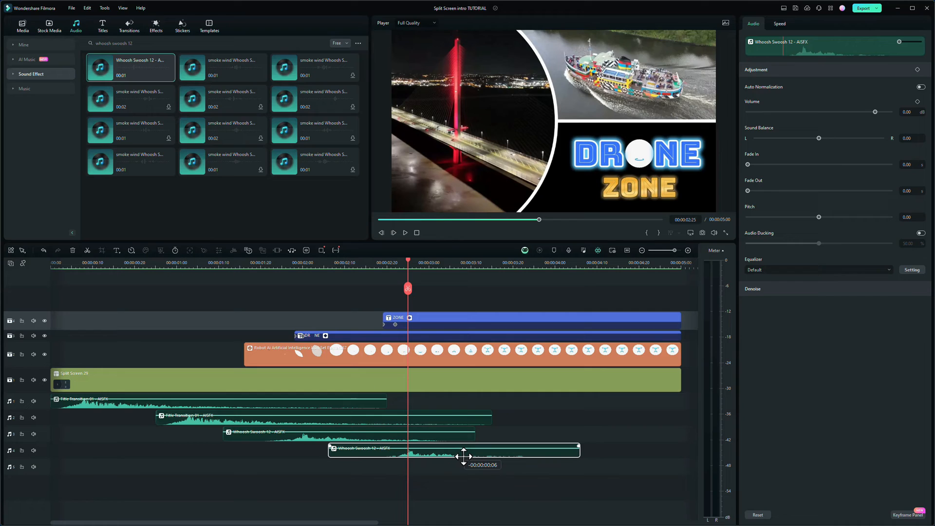
pyautogui.moveTo(462, 455); pyautogui.dragTo(483, 452)
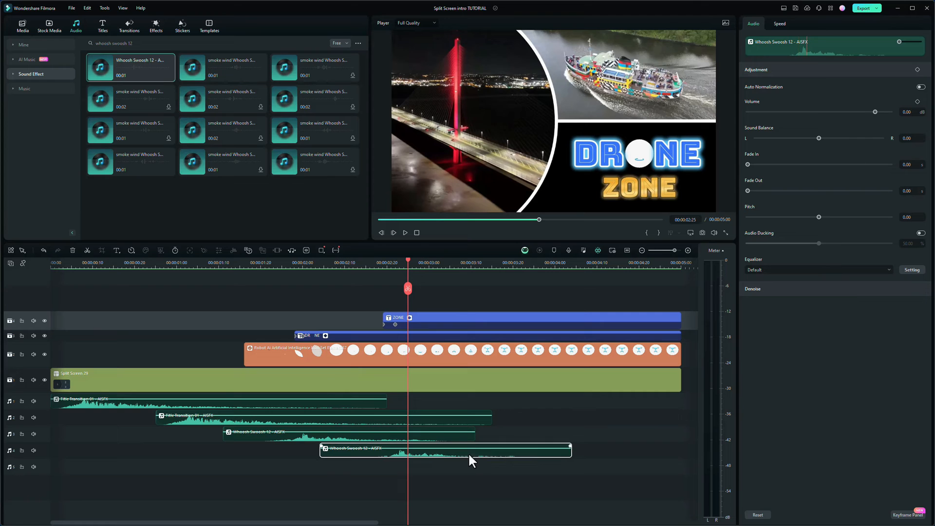
pyautogui.click(405, 233)
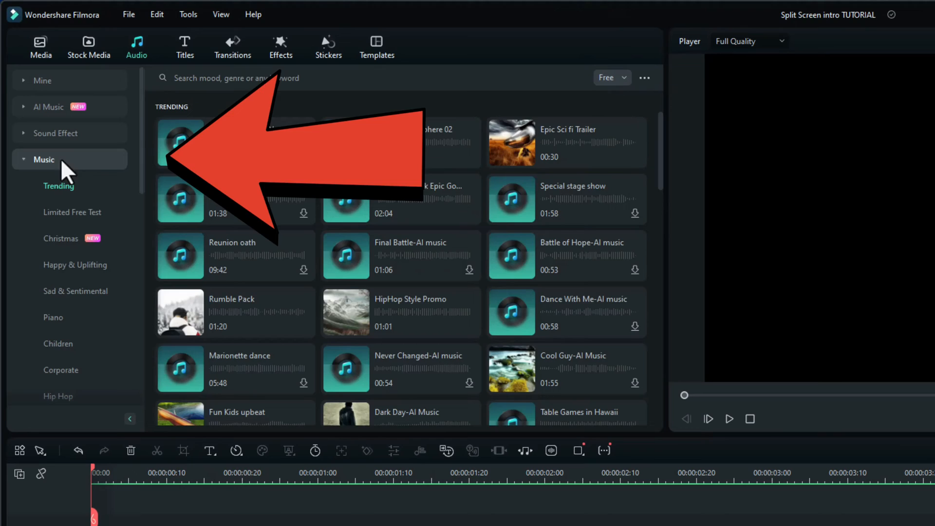
# Step: Search the music library for 'hiphop'
pyautogui.click(370, 77)
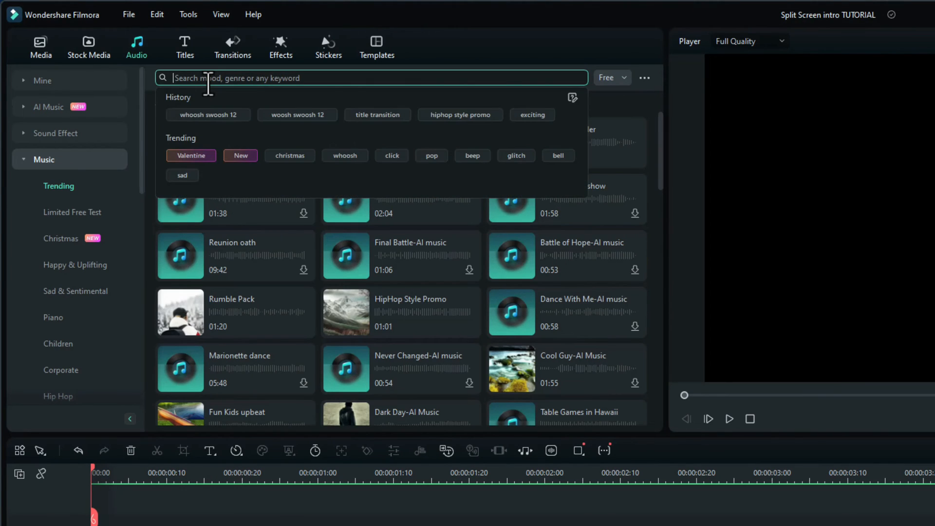
pyautogui.write('hiphop style promo')
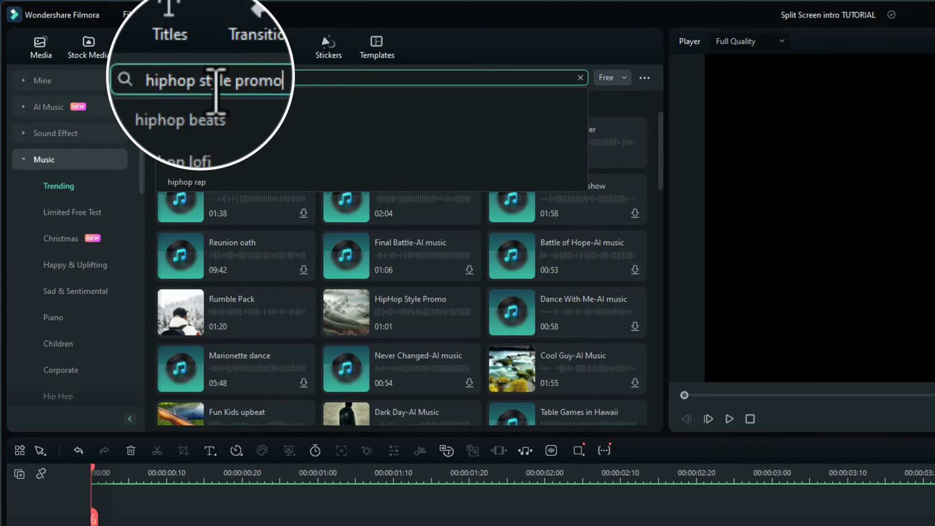
pyautogui.press('Enter')
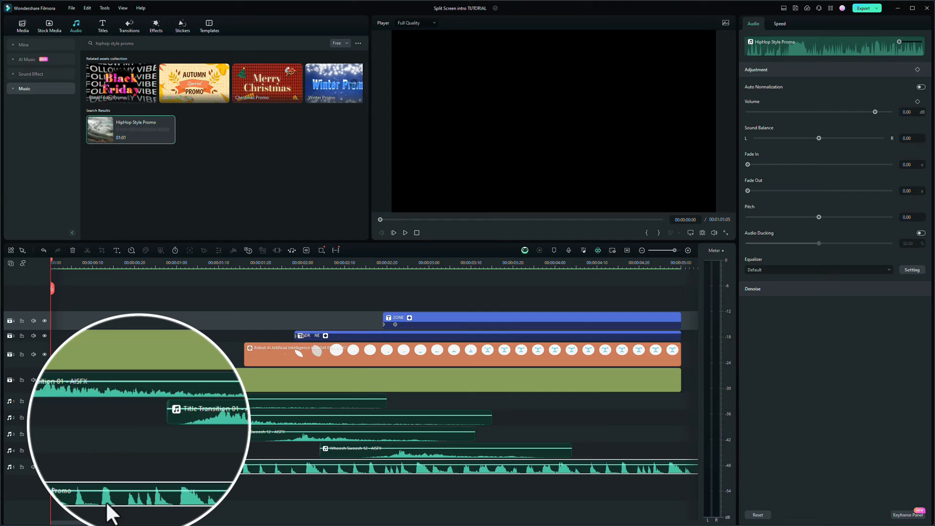
pyautogui.moveTo(401, 239)
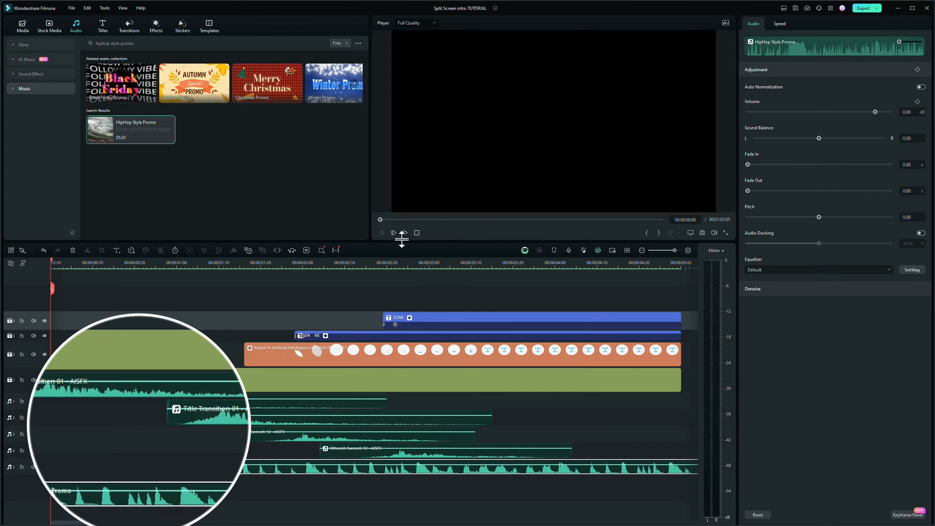
# Step: Preview the intro with the HipHop Style Promo music, then stop playback
pyautogui.click(393, 233)
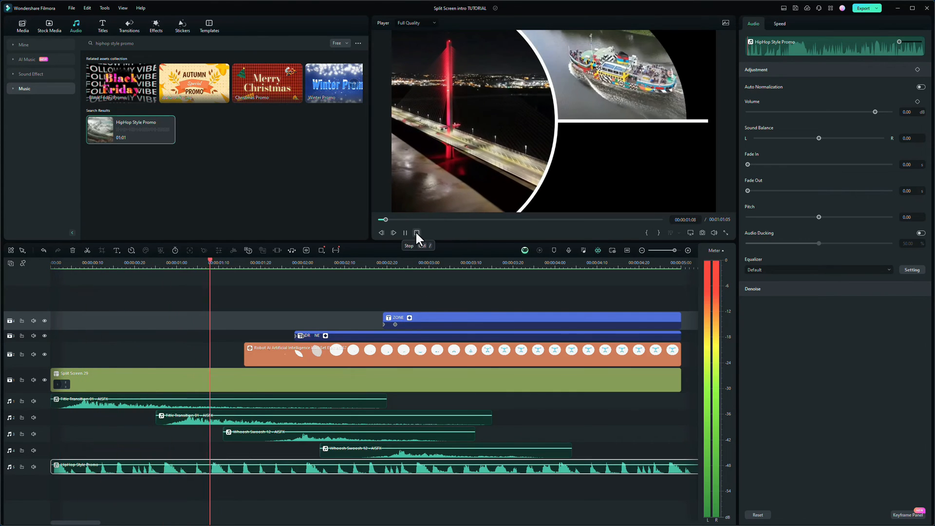
pyautogui.click(404, 232)
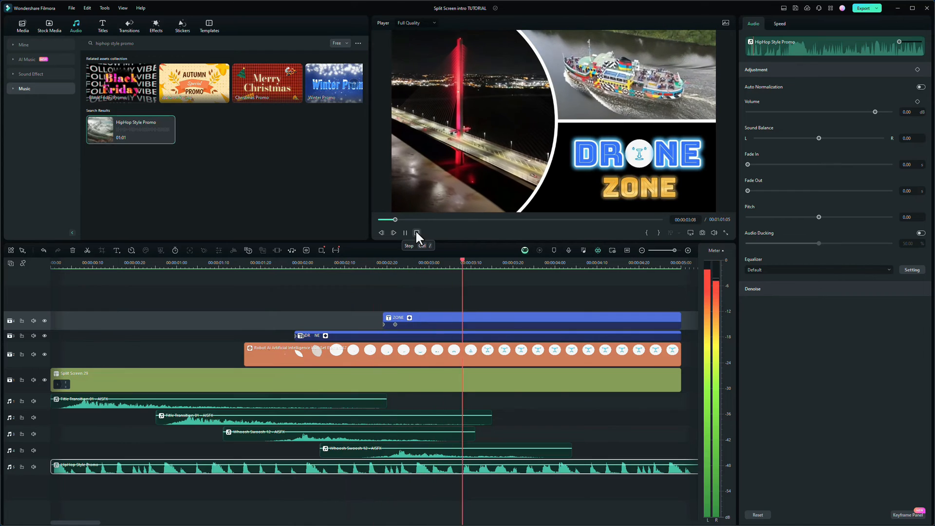
pyautogui.click(393, 233)
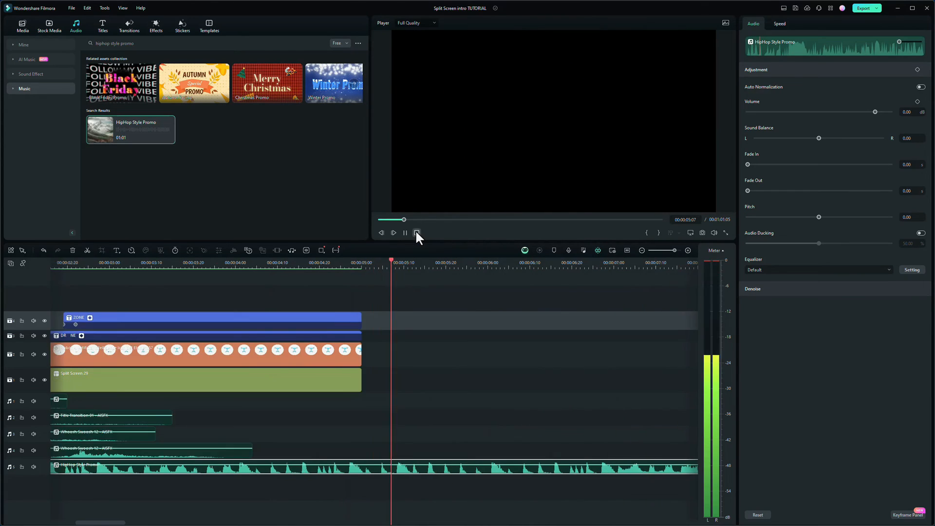
pyautogui.click(417, 233)
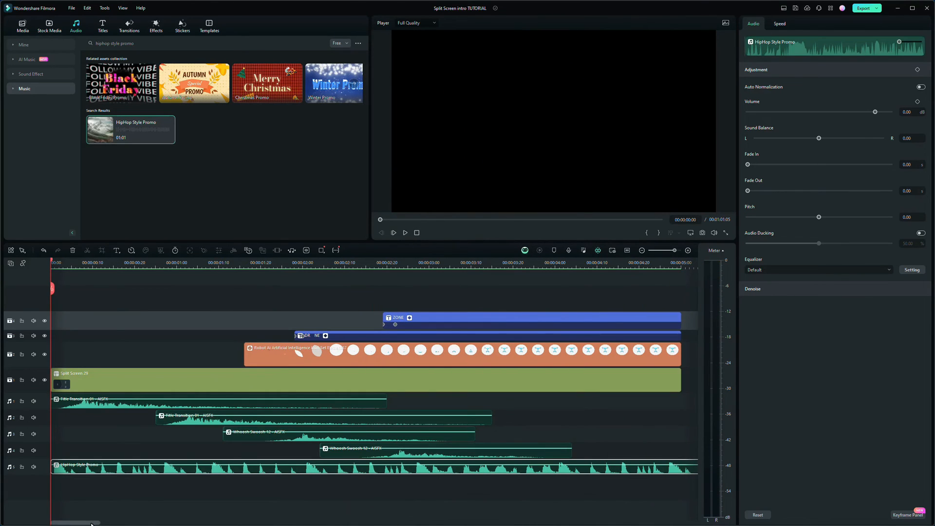
pyautogui.click(593, 263)
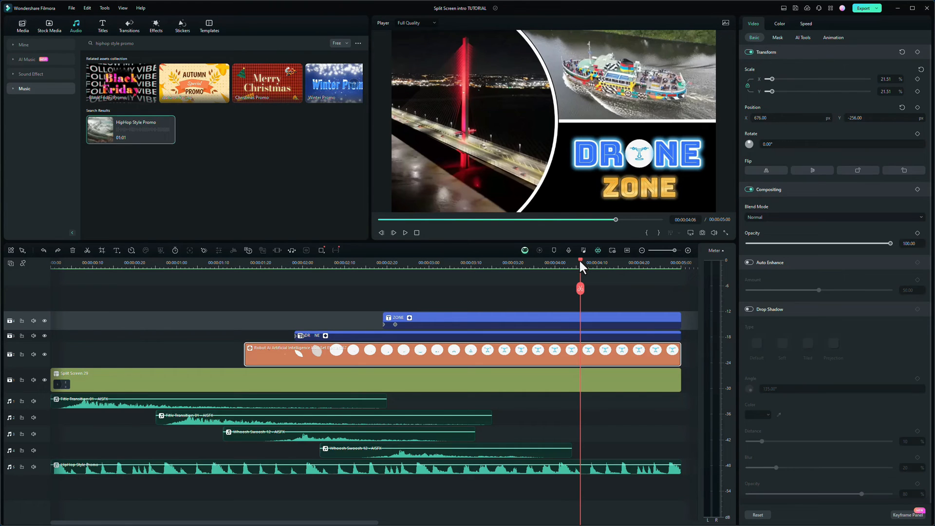
# Step: Scrub the playhead through the intro's end to check the music stops with the clips
pyautogui.moveTo(580, 260); pyautogui.dragTo(576, 261)
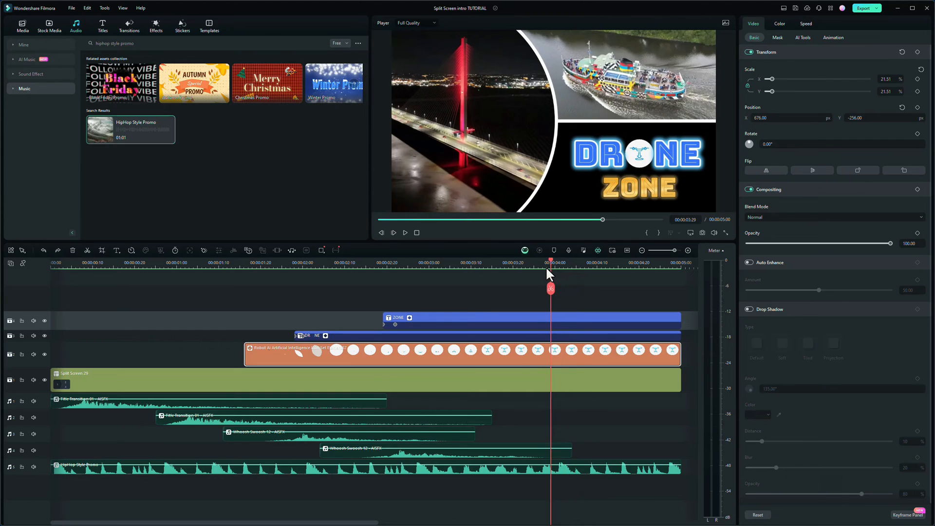
pyautogui.moveTo(552, 280)
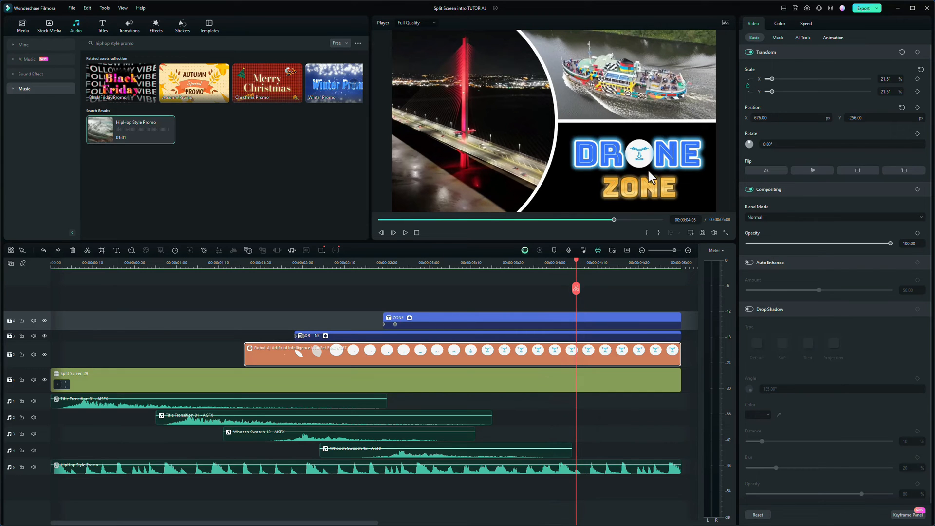
pyautogui.moveTo(649, 160)
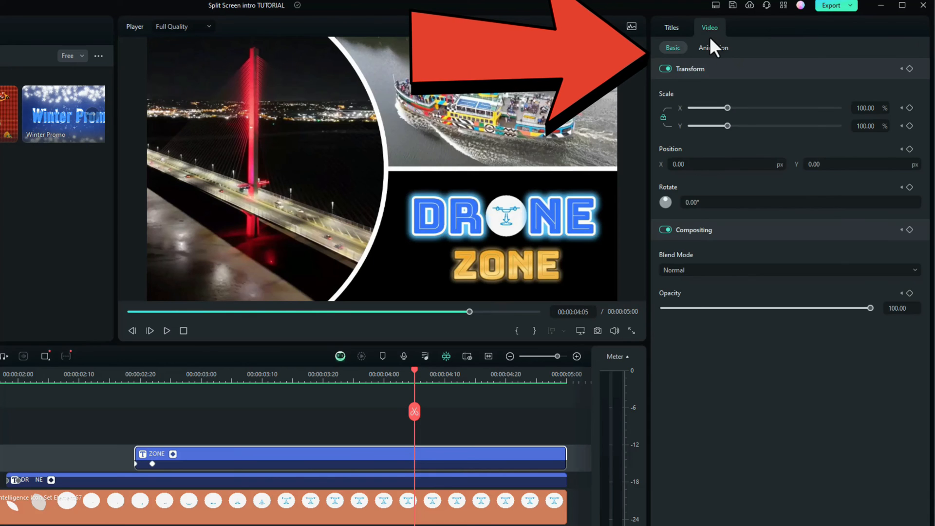
# Step: Apply the Fade Out animation preset to the ZONE title, then select the drone sticker
pyautogui.click(714, 47)
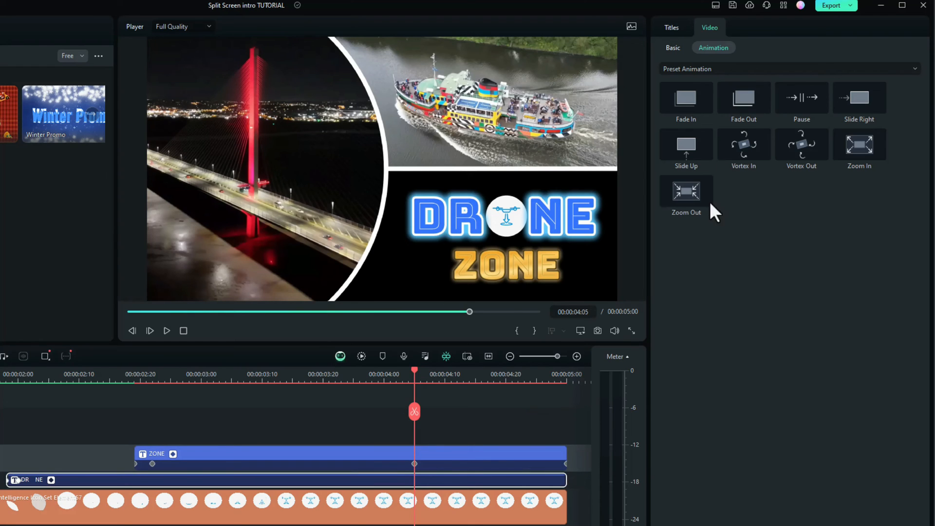
pyautogui.click(743, 97)
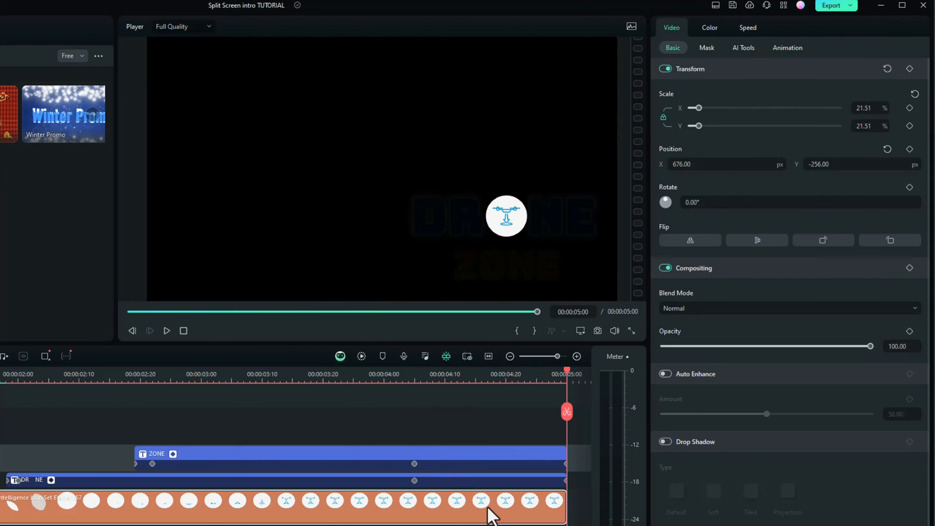
pyautogui.click(409, 374)
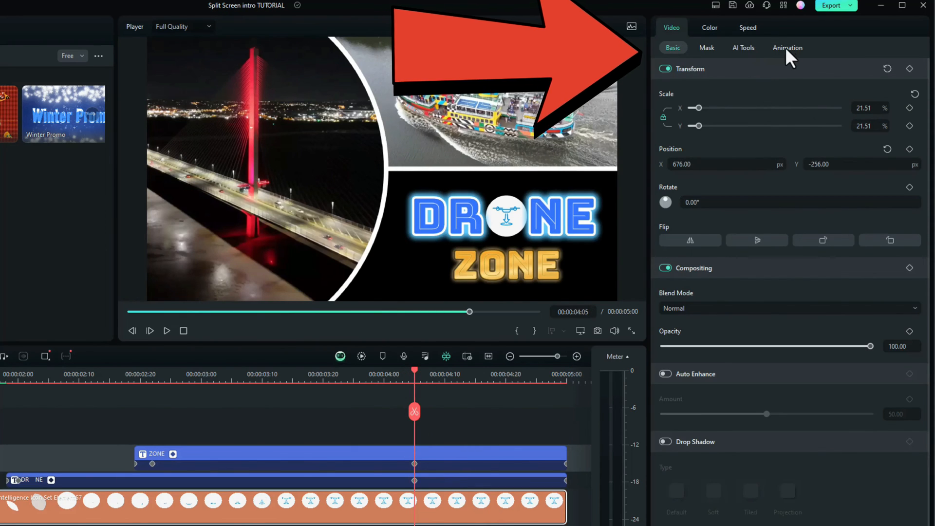
pyautogui.click(787, 47)
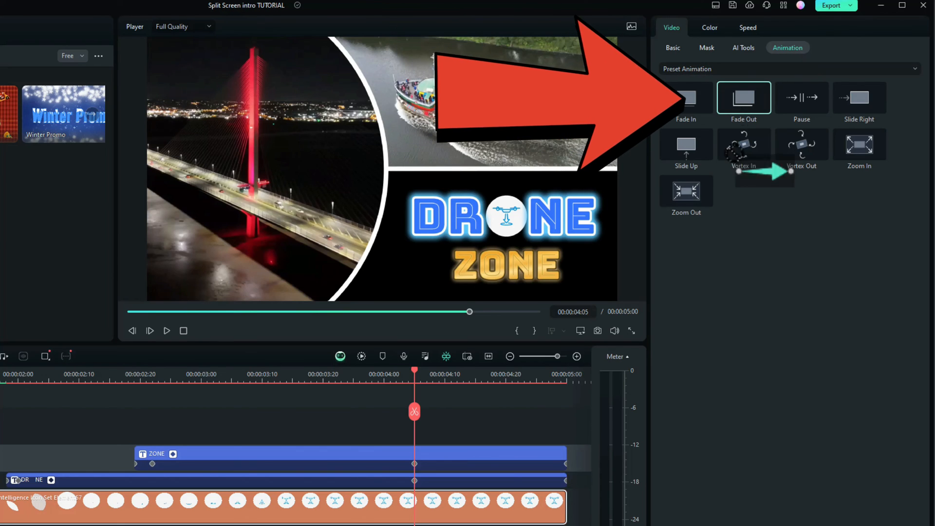